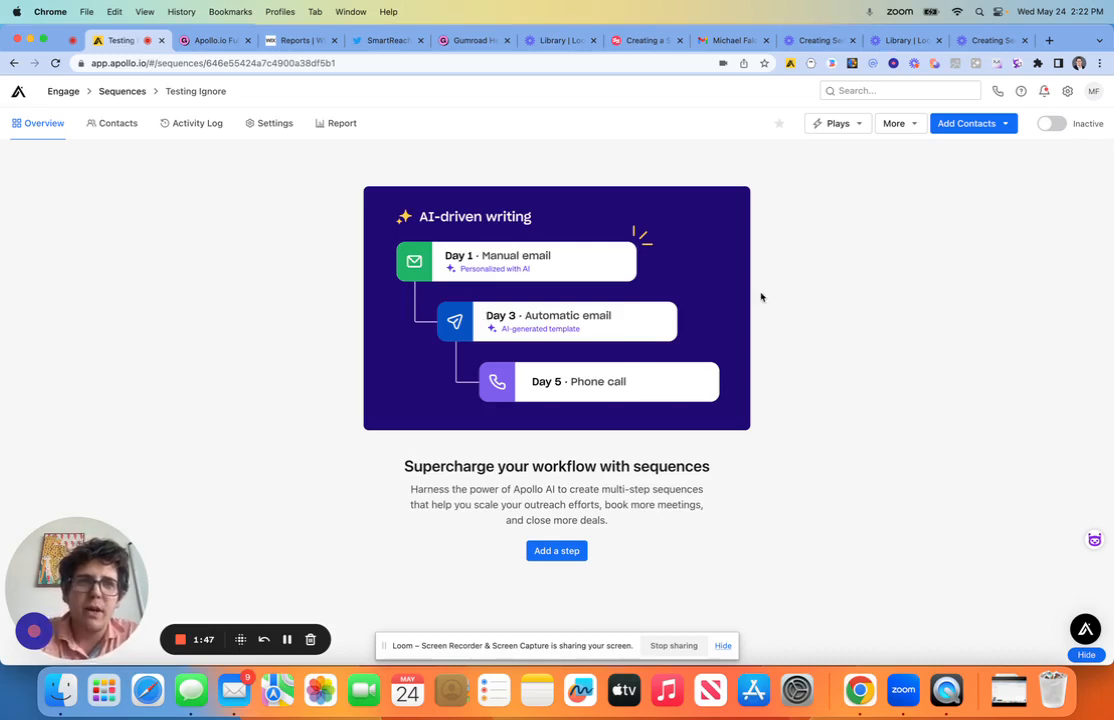
mouse_move(1068, 92)
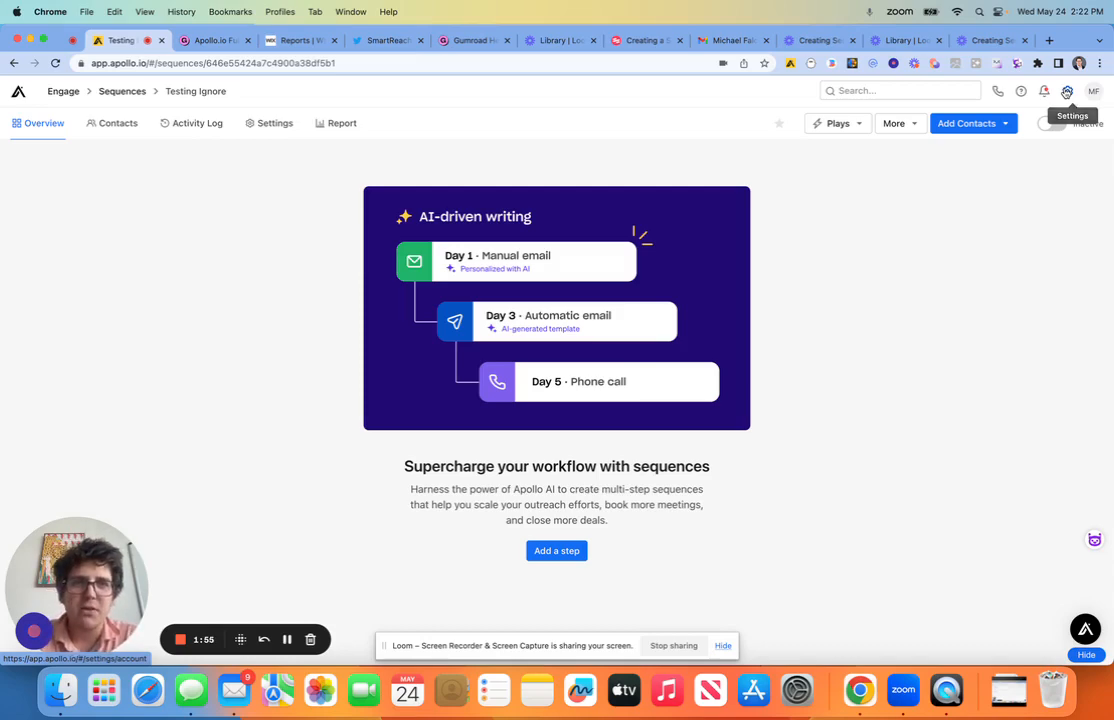
- Open the Apollo account settings from the top-right gear icon
click(1068, 92)
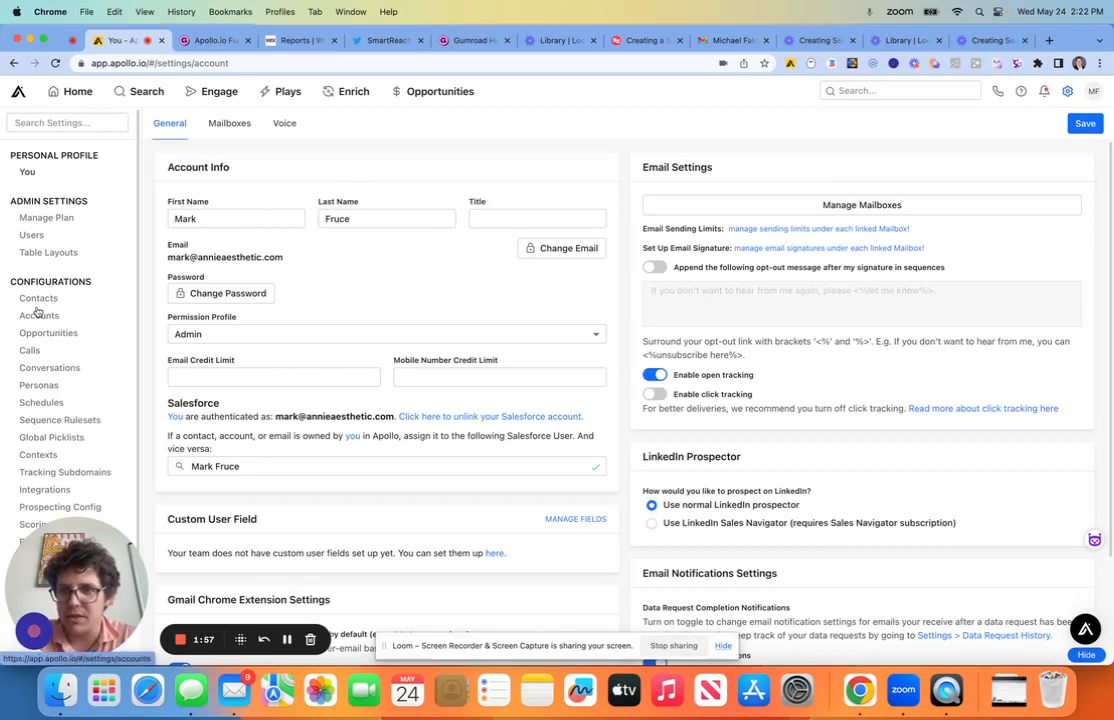
- Show the Contacts configuration's Custom Fields list and scroll to Company Name for Outreach
click(38, 298)
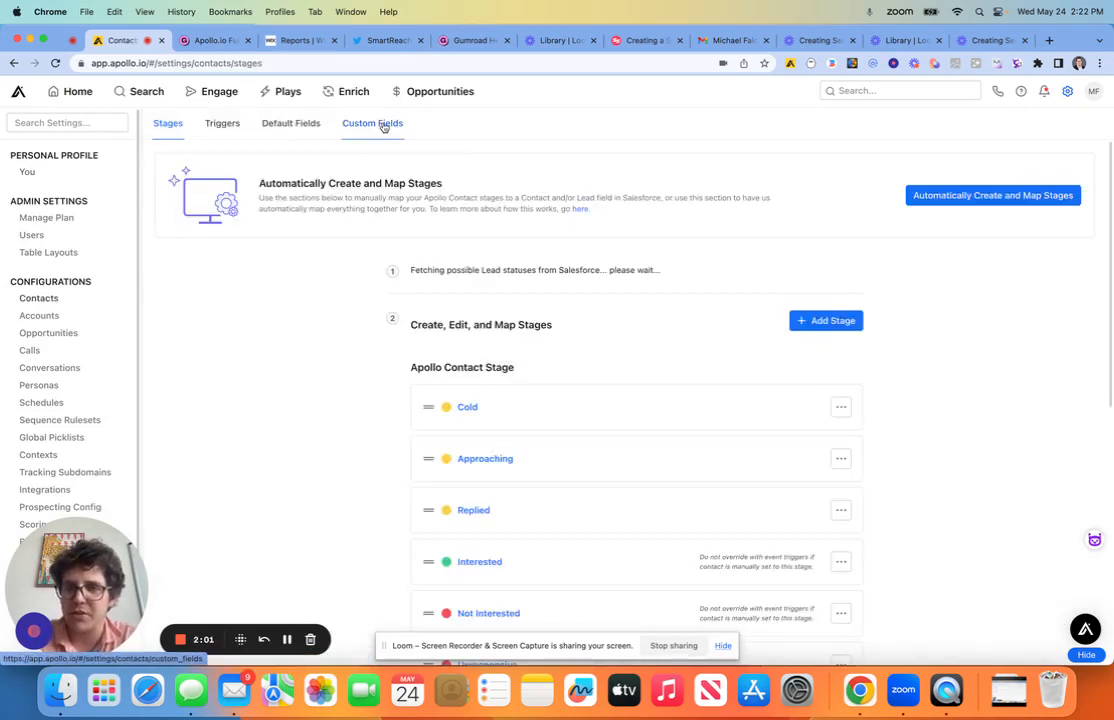
click(372, 124)
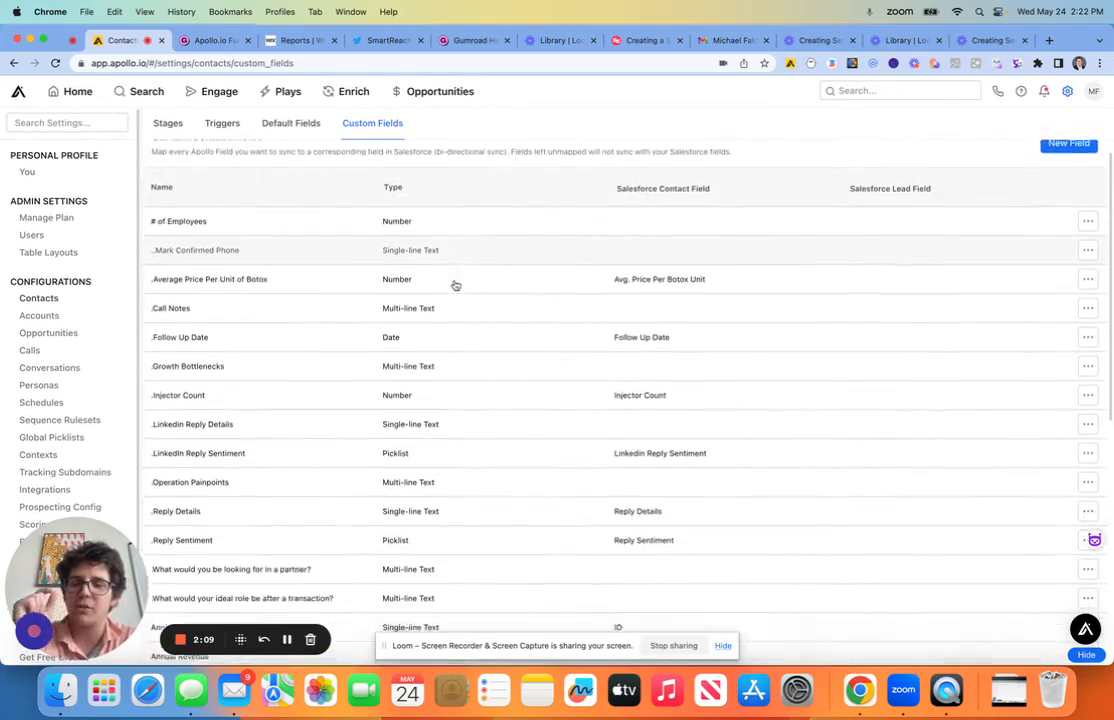
scroll(down, 3)
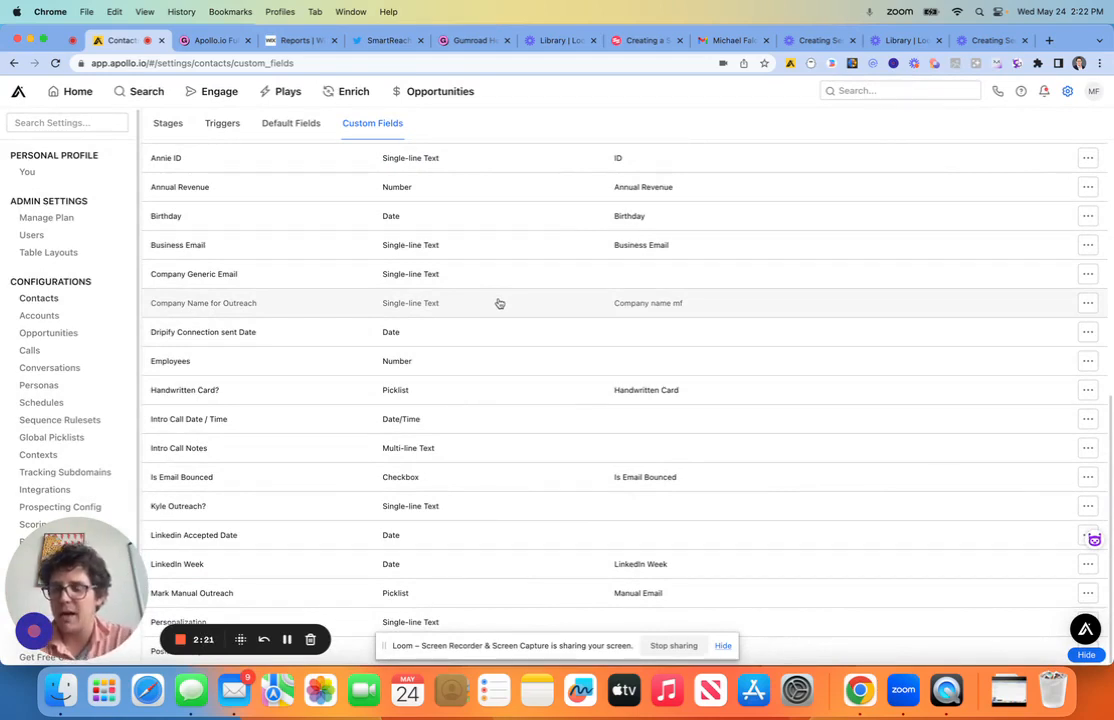
click(146, 92)
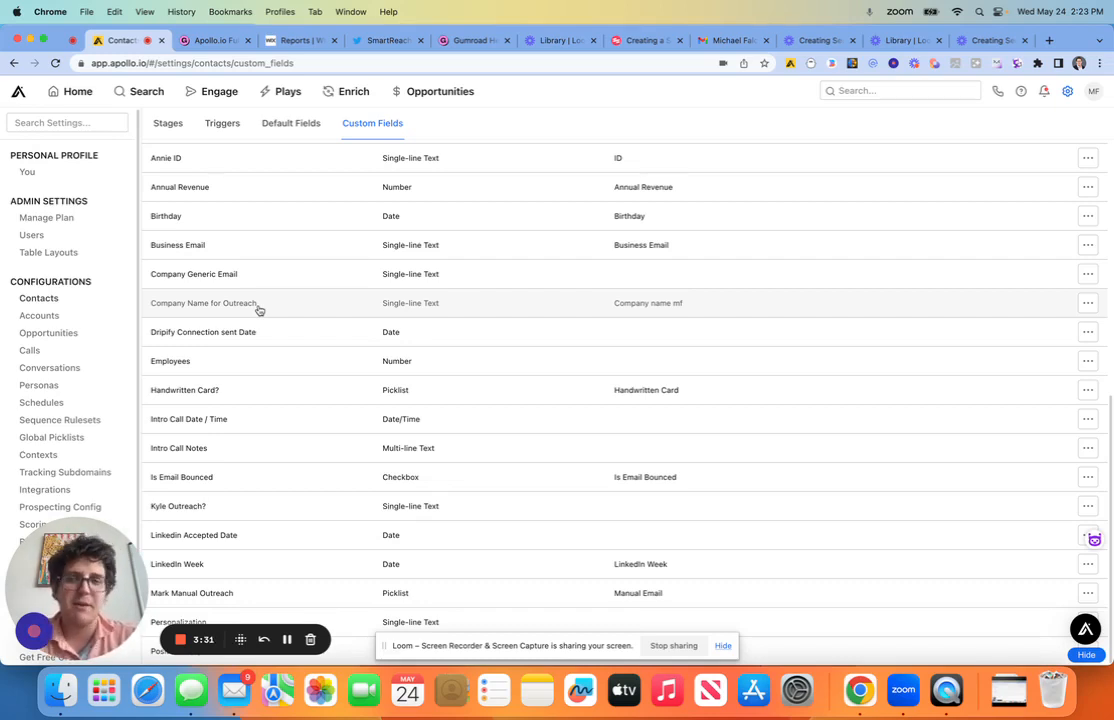
mouse_move(178, 190)
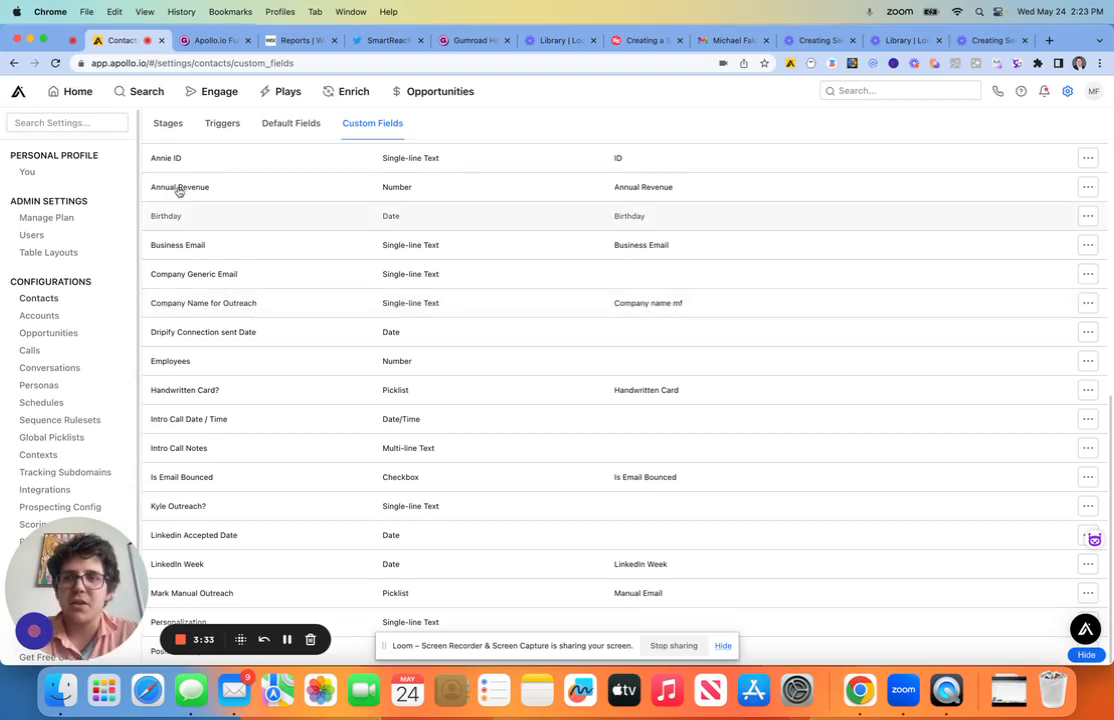
- Create a new sequence from scratch named 'Test' via Engage > Sequences
click(214, 92)
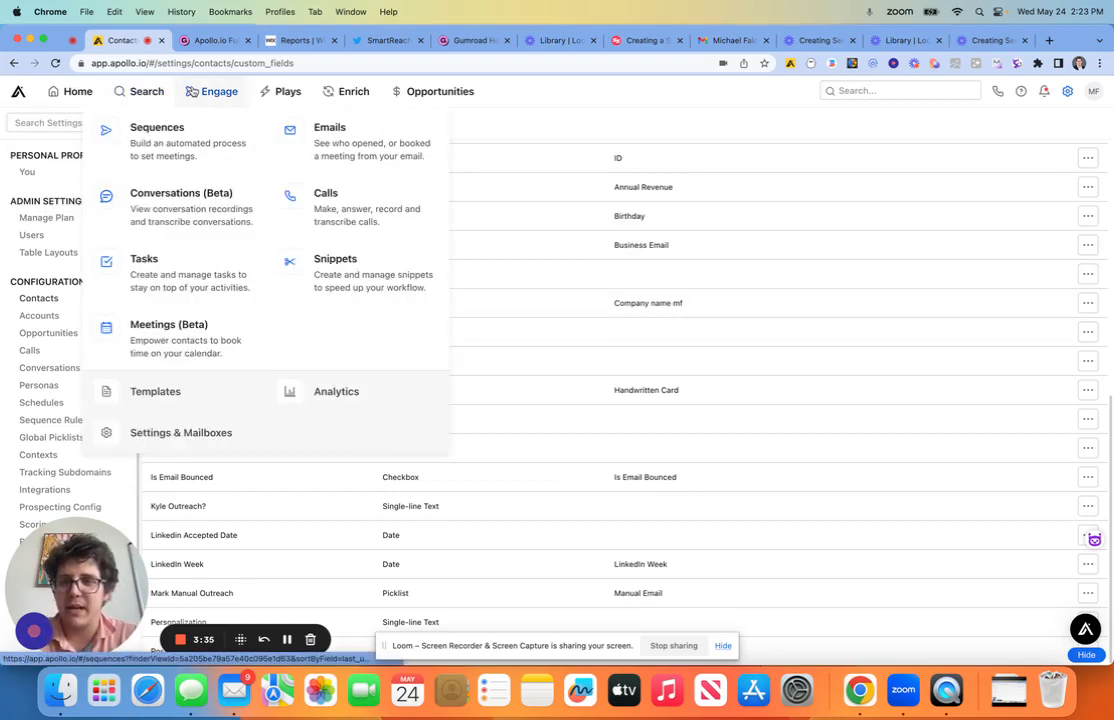
click(156, 128)
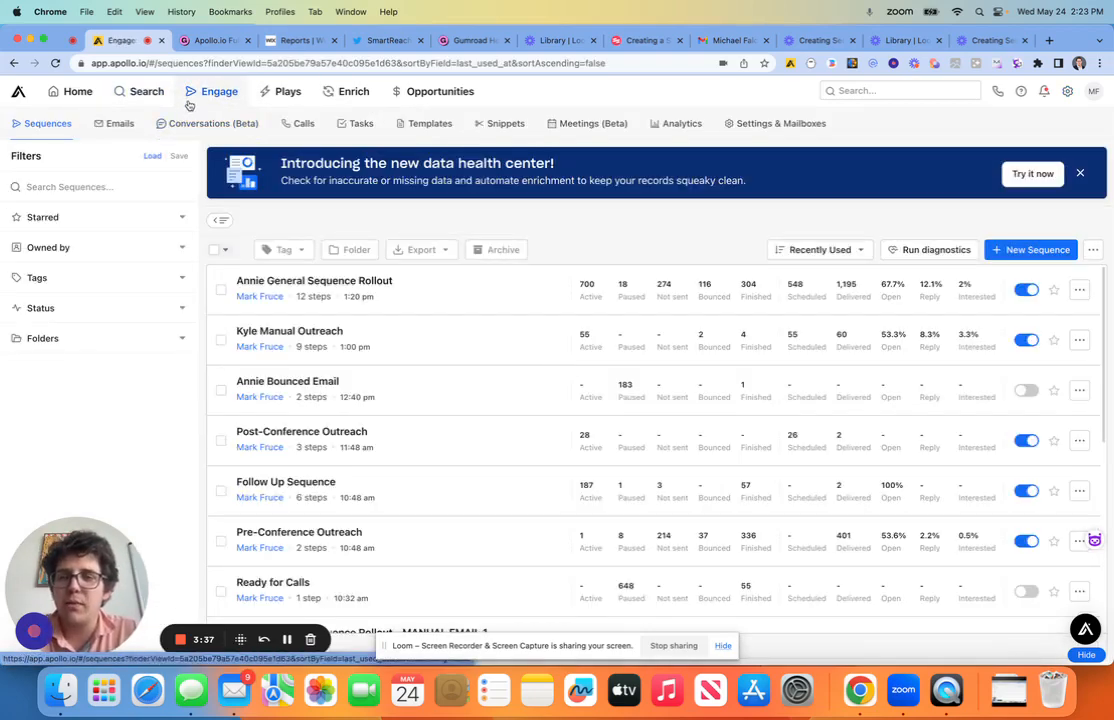
click(1030, 248)
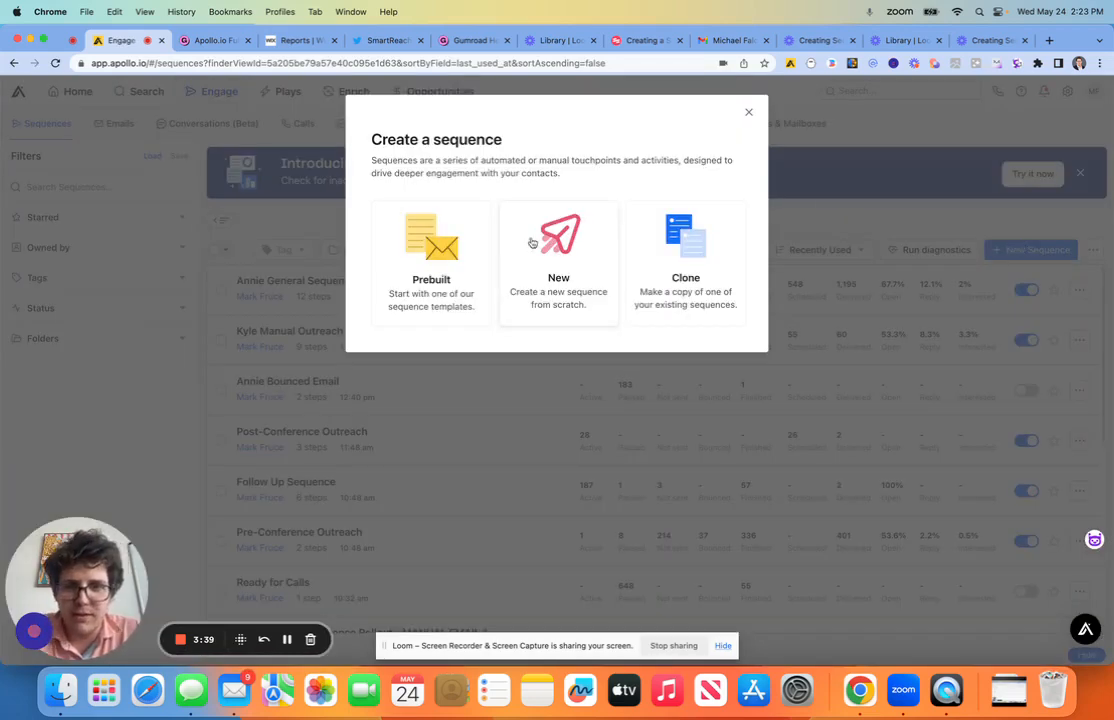
click(558, 240)
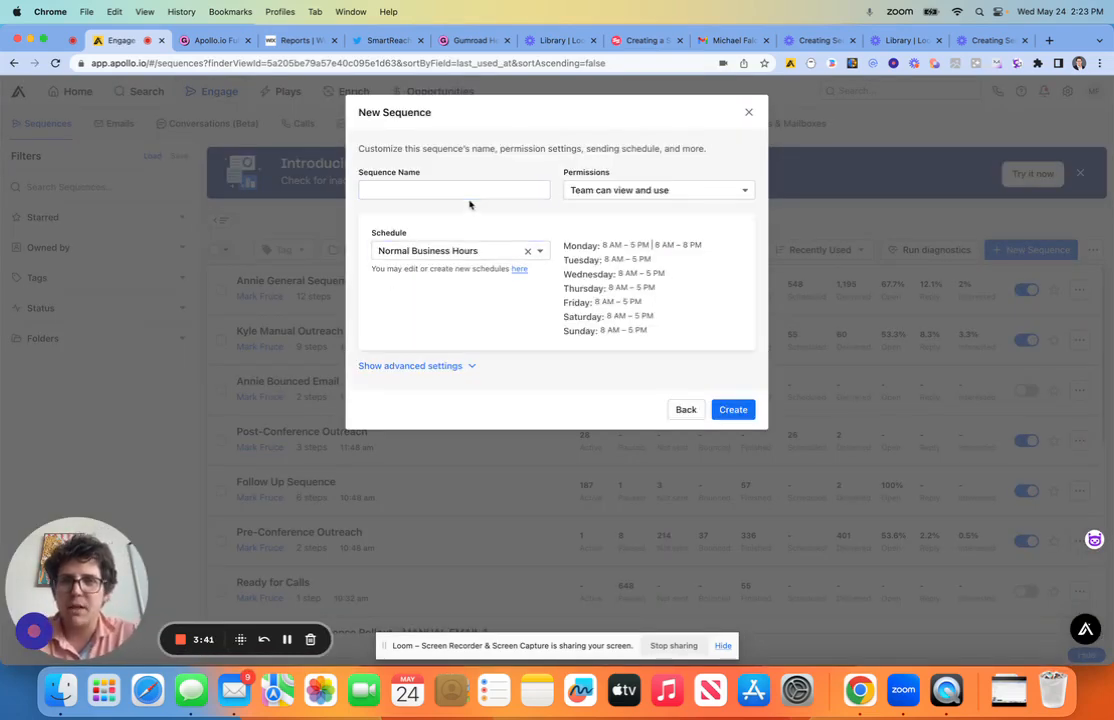
text(Test)
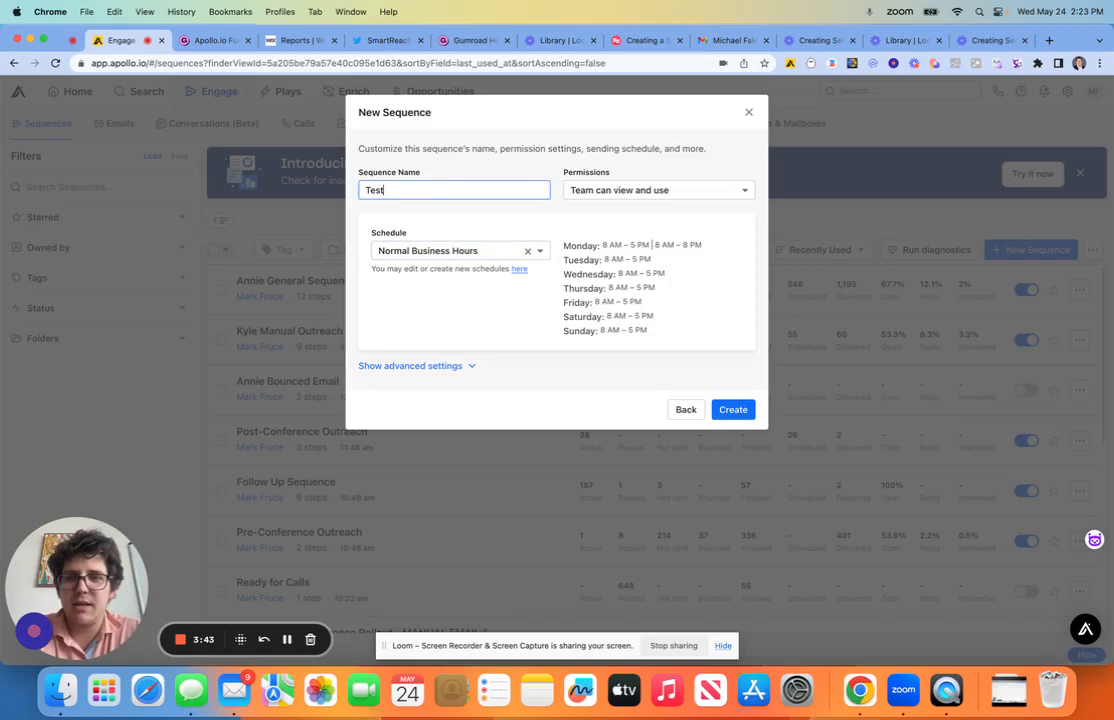
click(732, 408)
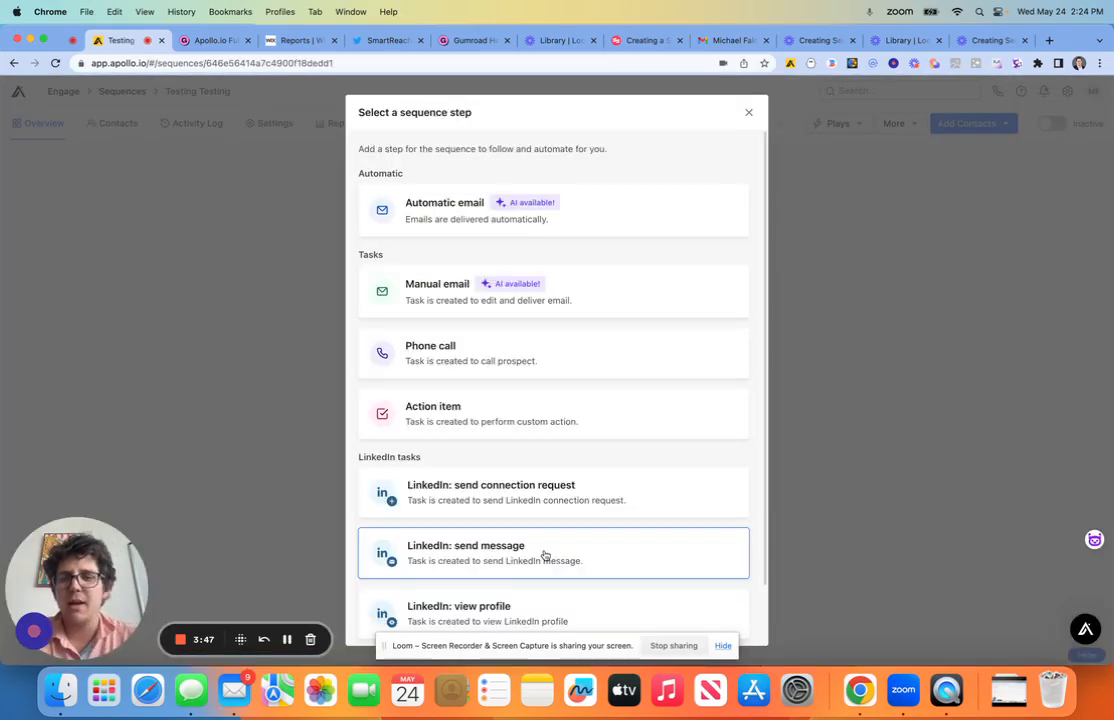
mouse_move(652, 294)
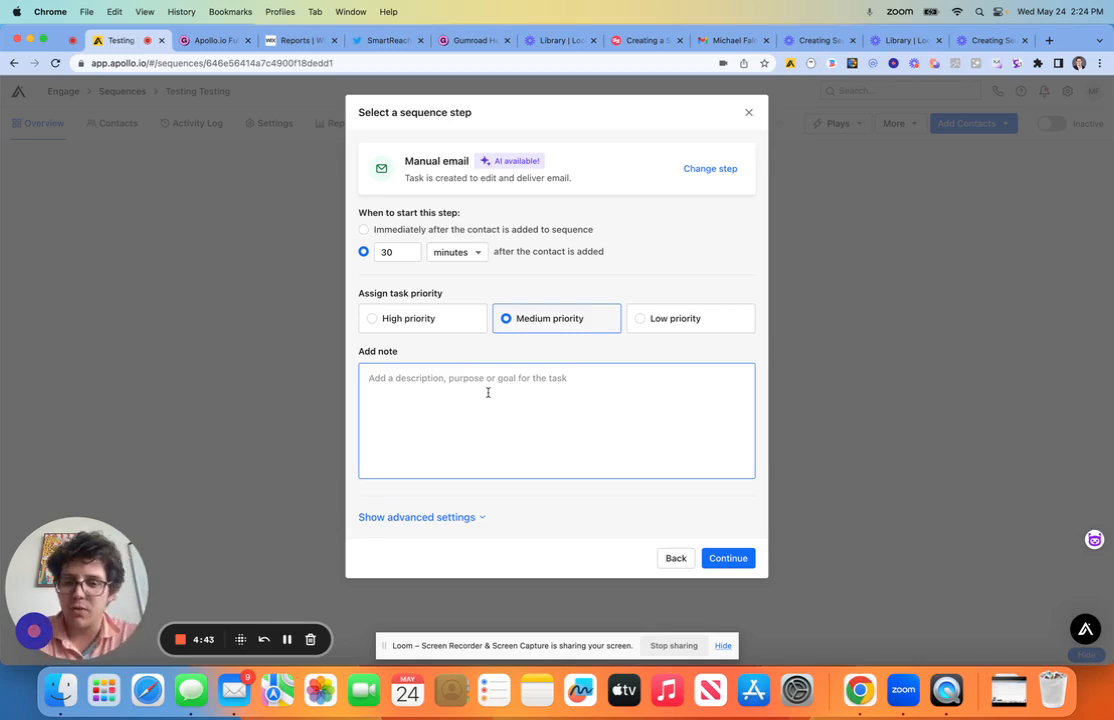
mouse_move(288, 640)
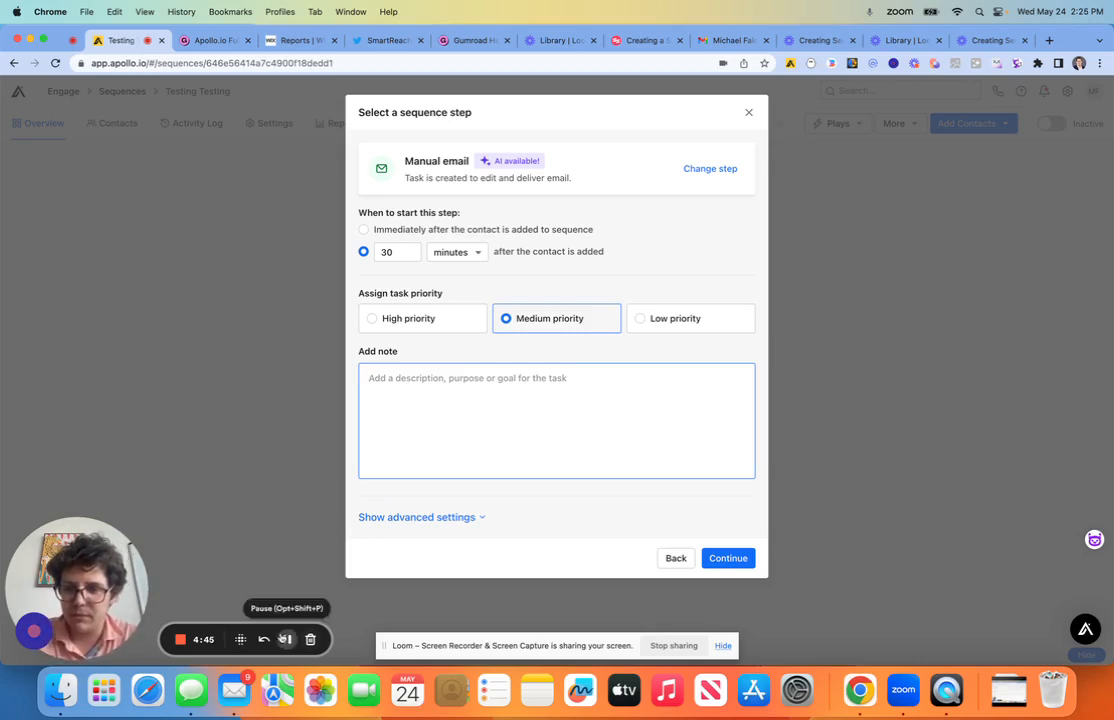
- Add the {{#if Company Name for Outreach}} … {{#else}} {{Company}} note and continue to the template editor
text({{#if Company Name for Outreach}} {{Company Name for Outreach}} {{#else}} {{Company}} {{#endif}}. We love the market in {{location_city}} and think you have a great location.)
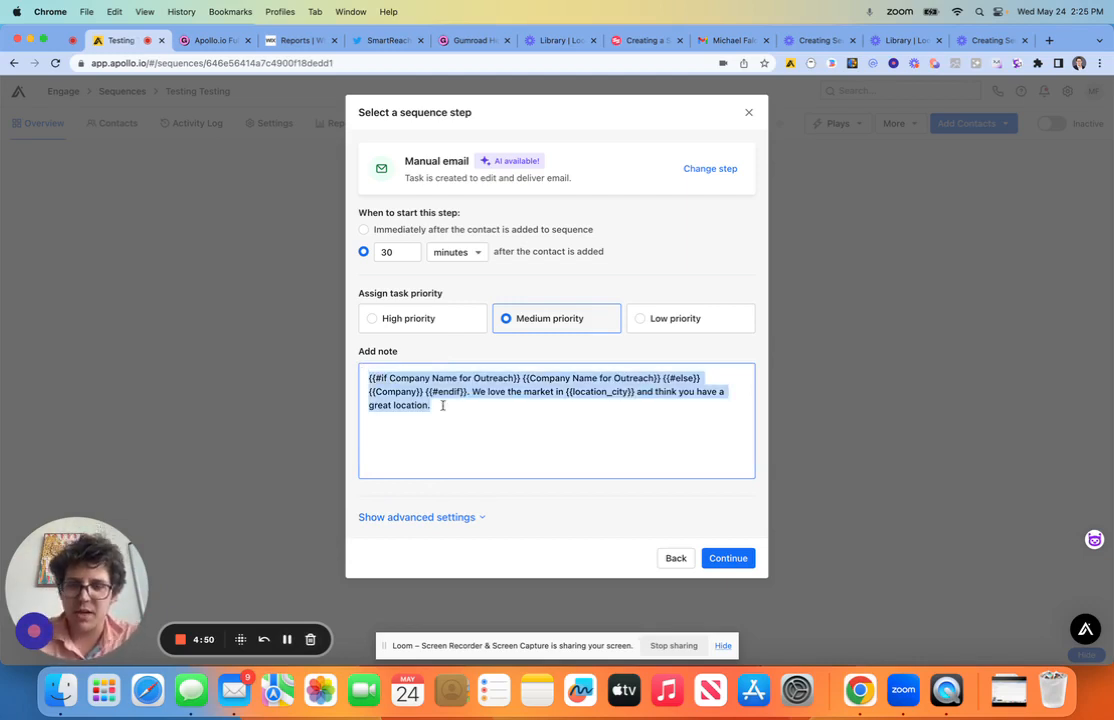
mouse_move(716, 534)
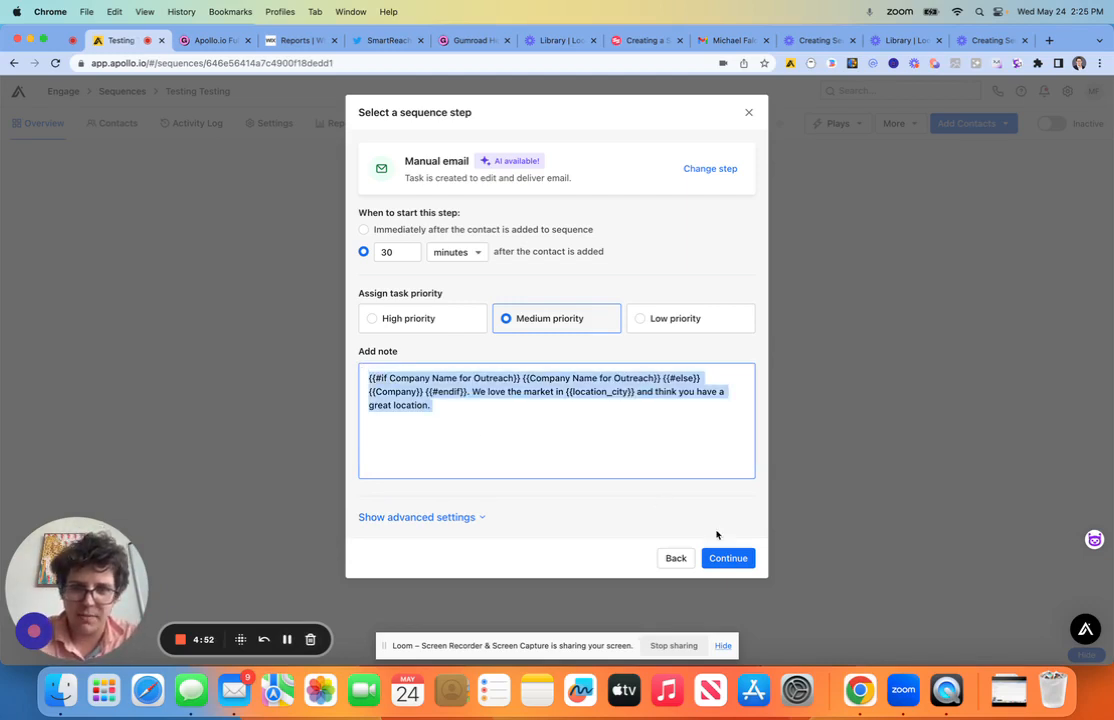
click(728, 558)
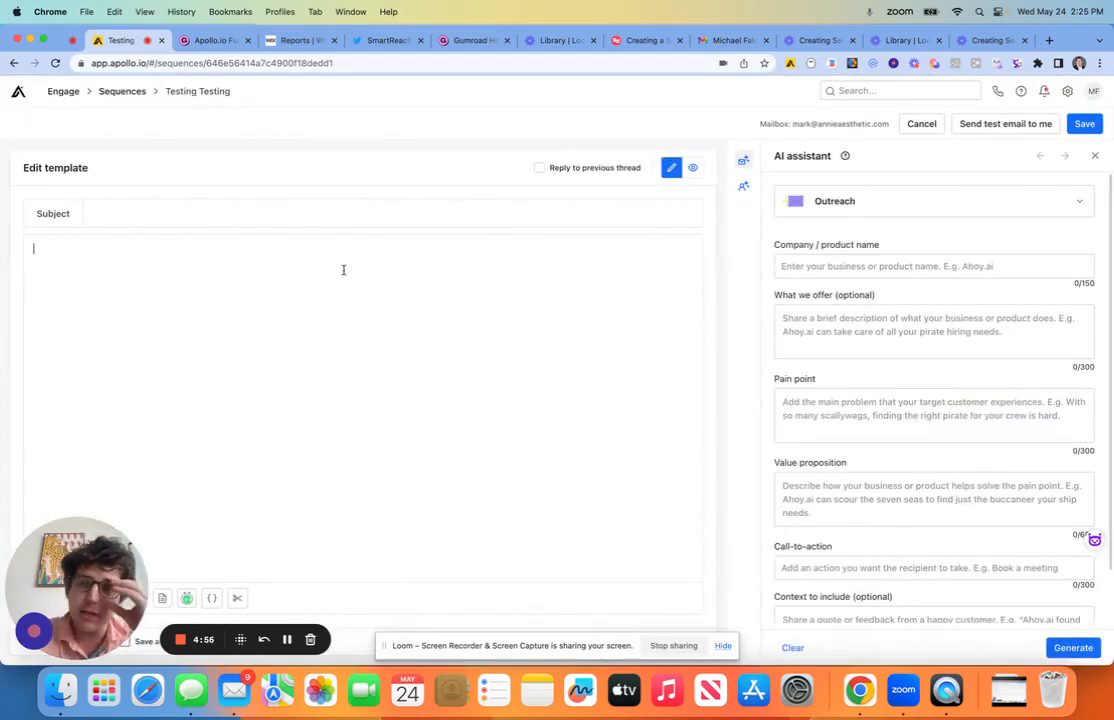
- Return to the Home control center via the Apollo logo
click(208, 40)
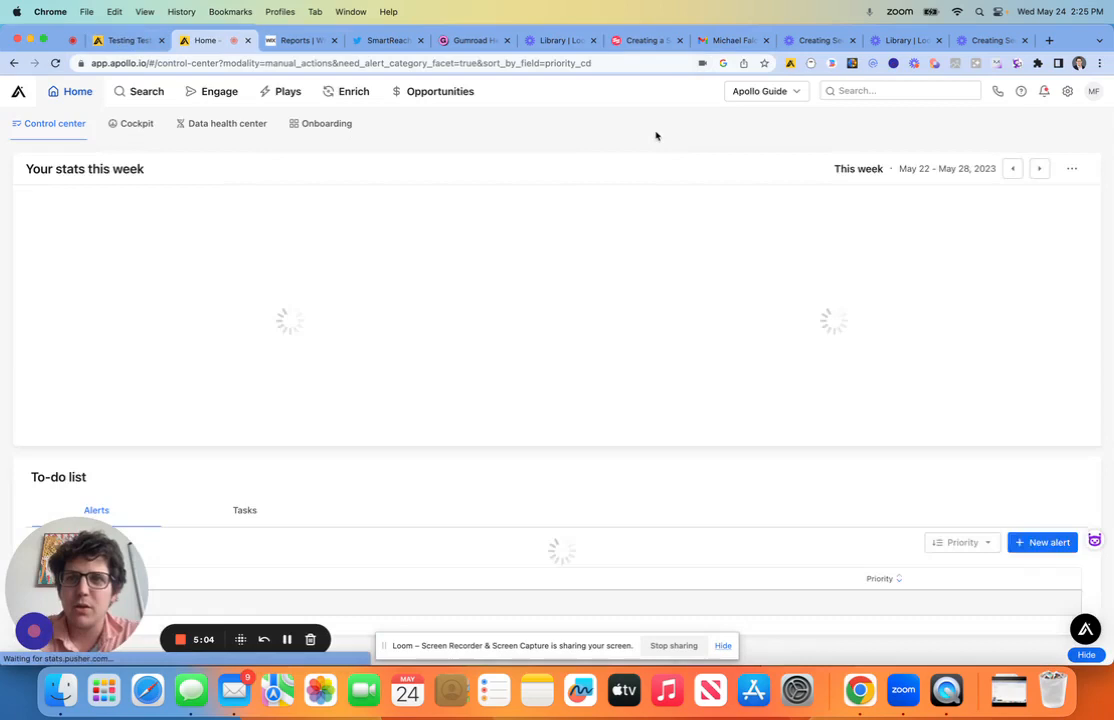
text(mich)
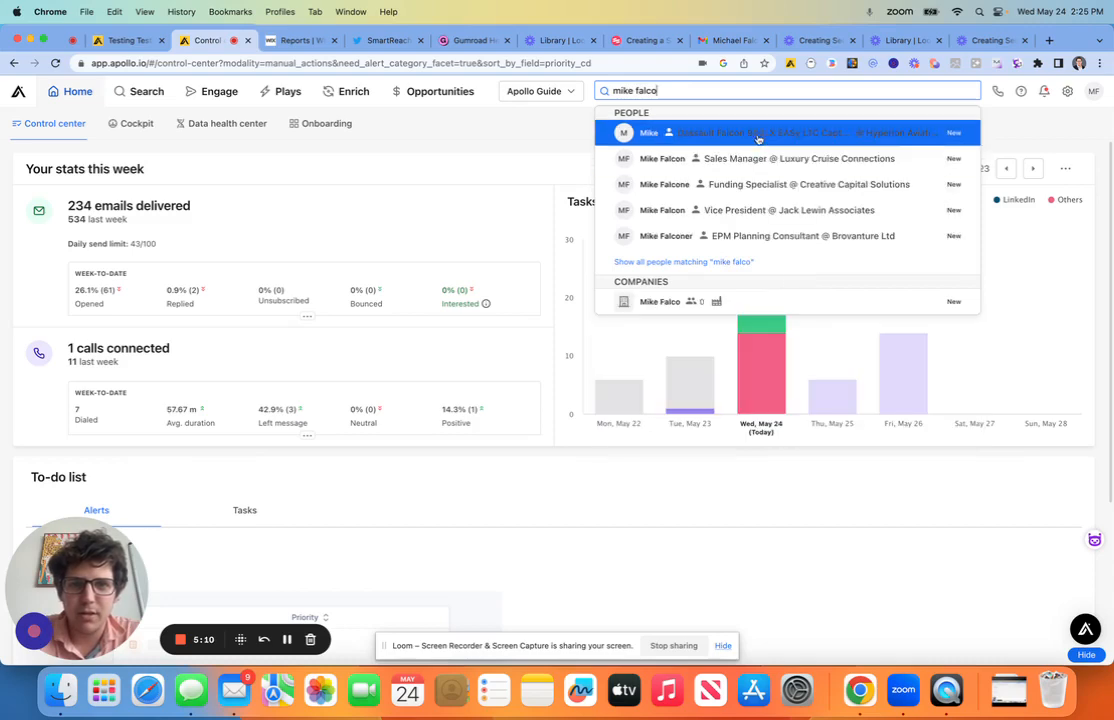
text(falco)
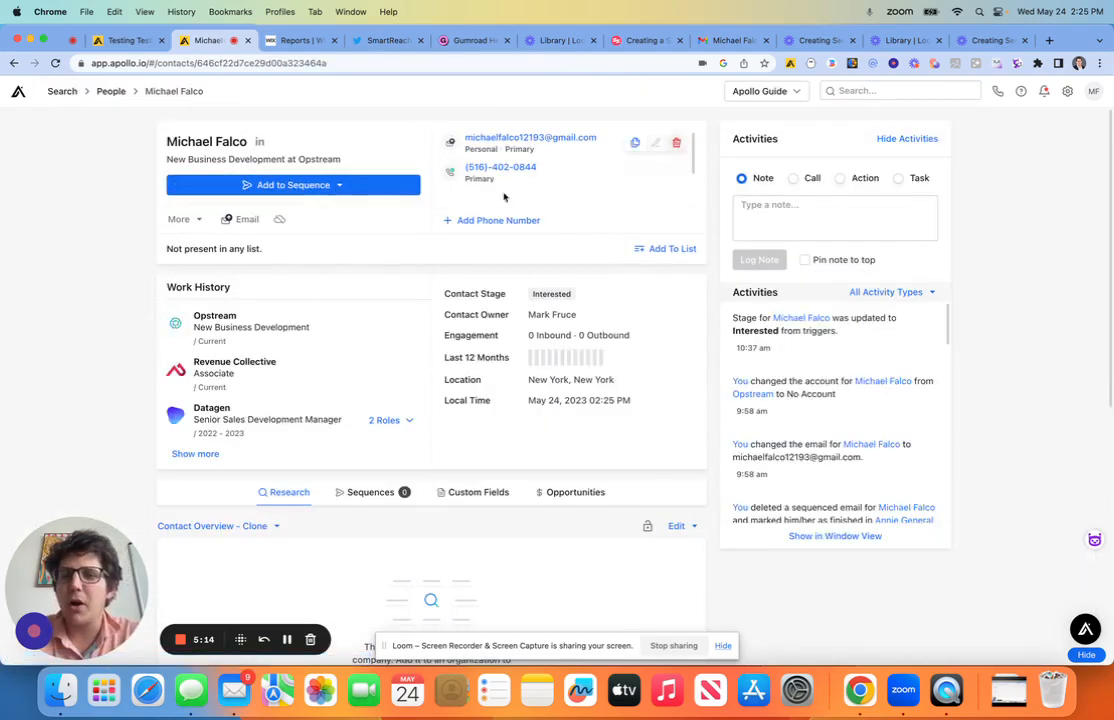
- Show the contact's custom field values and search for the outreach field
click(480, 492)
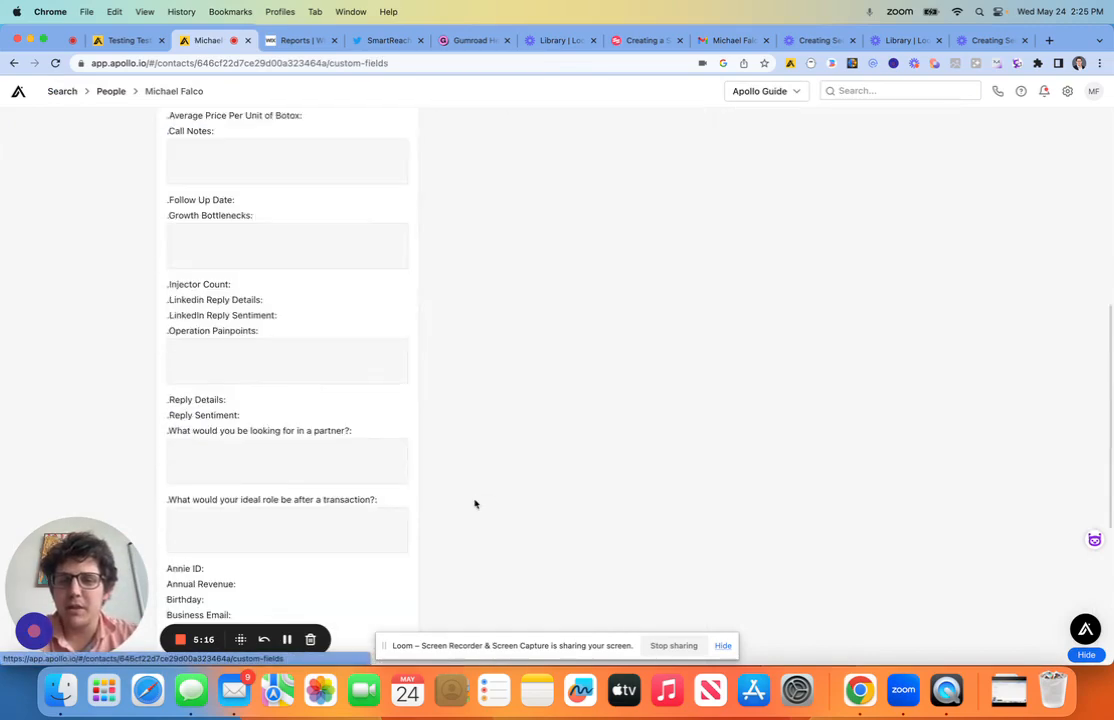
text(gum)
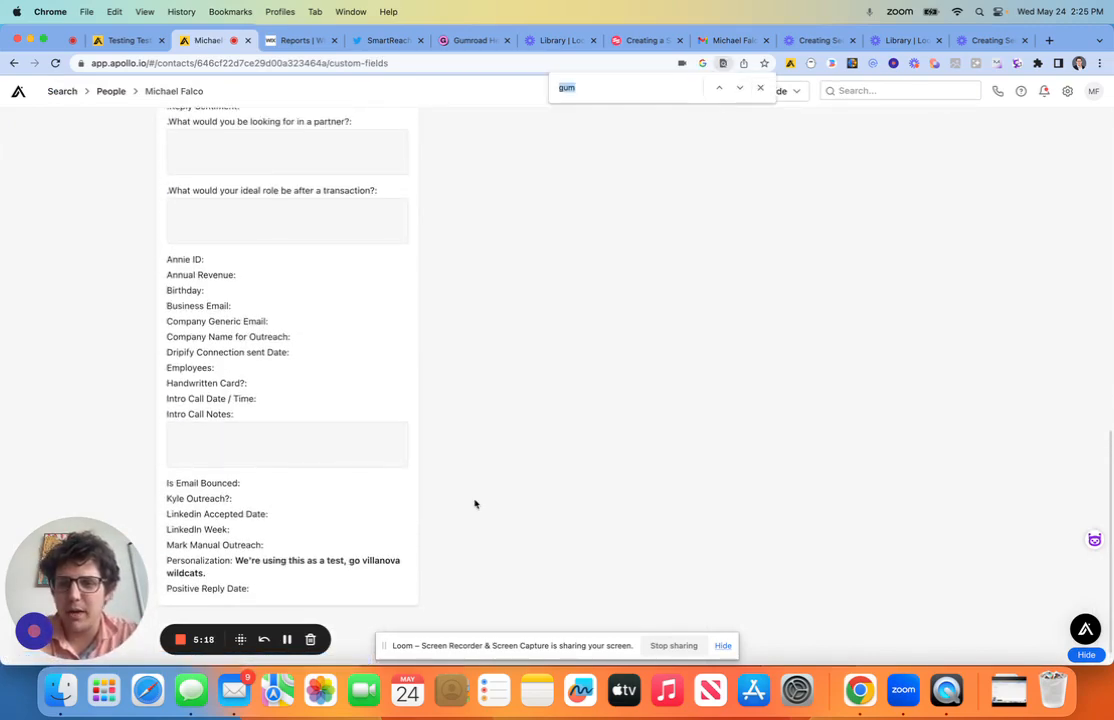
text(outre)
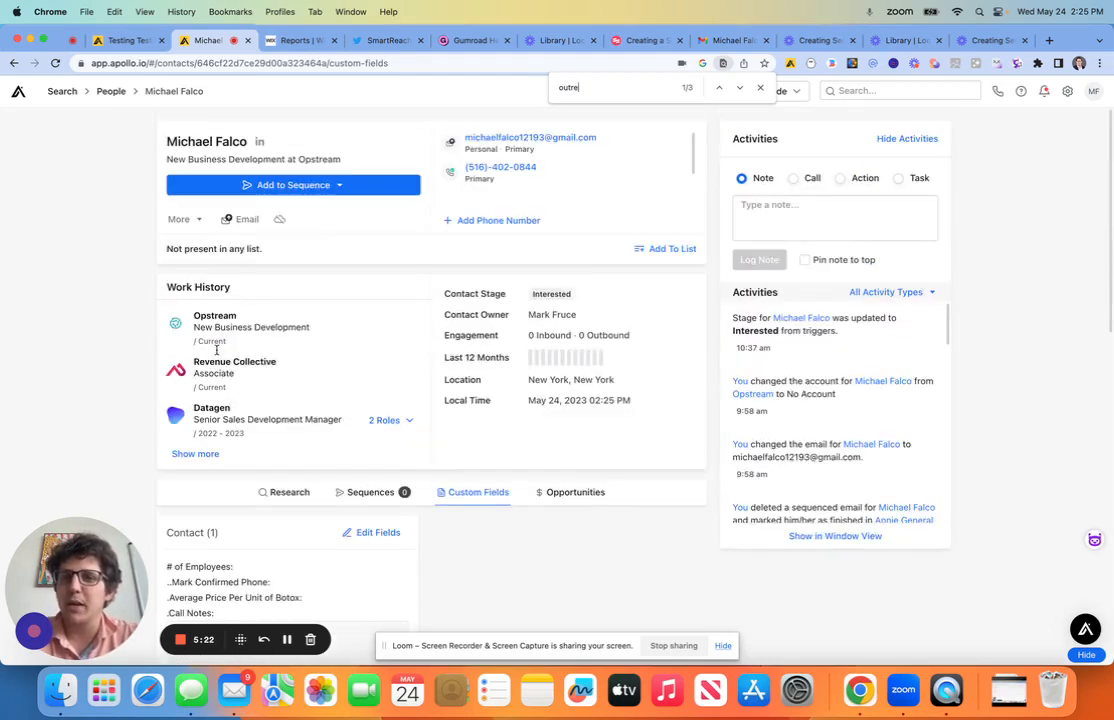
- Open the title/company editor showing Opstream and close it without changes
click(380, 158)
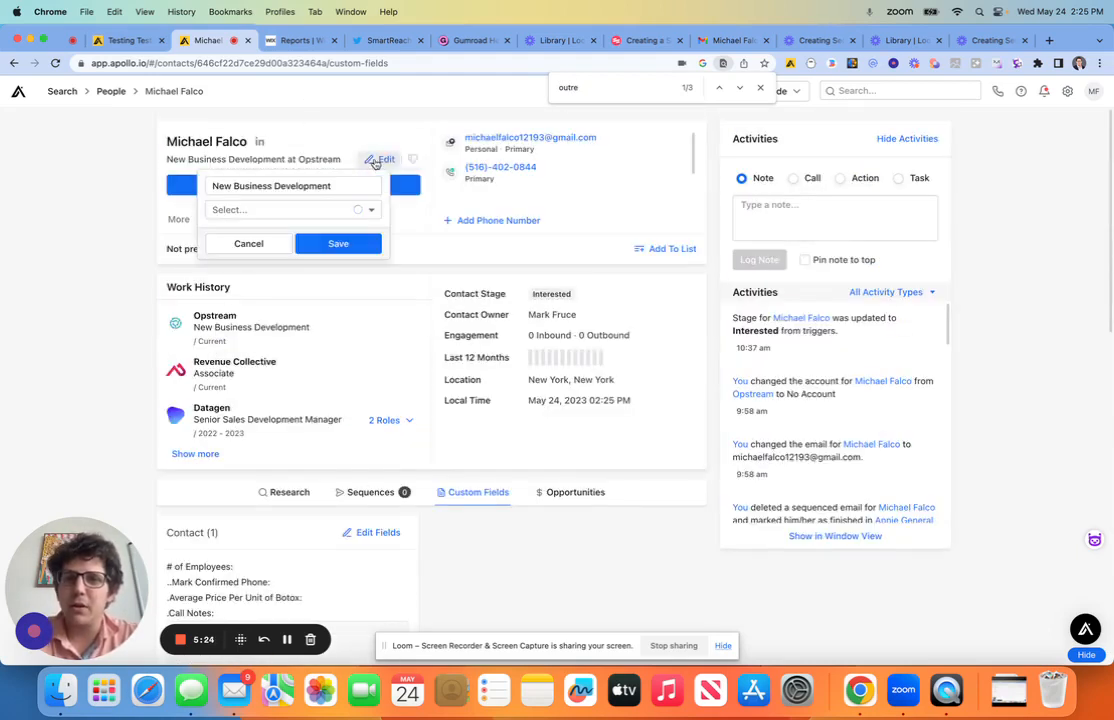
text(op)
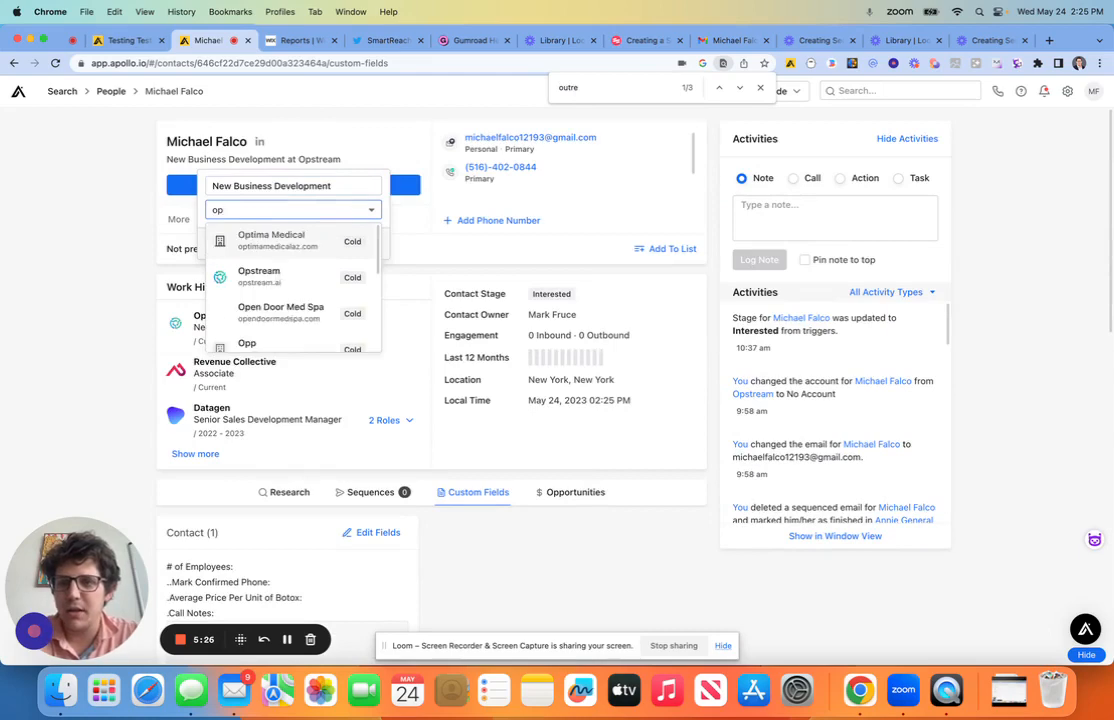
click(260, 276)
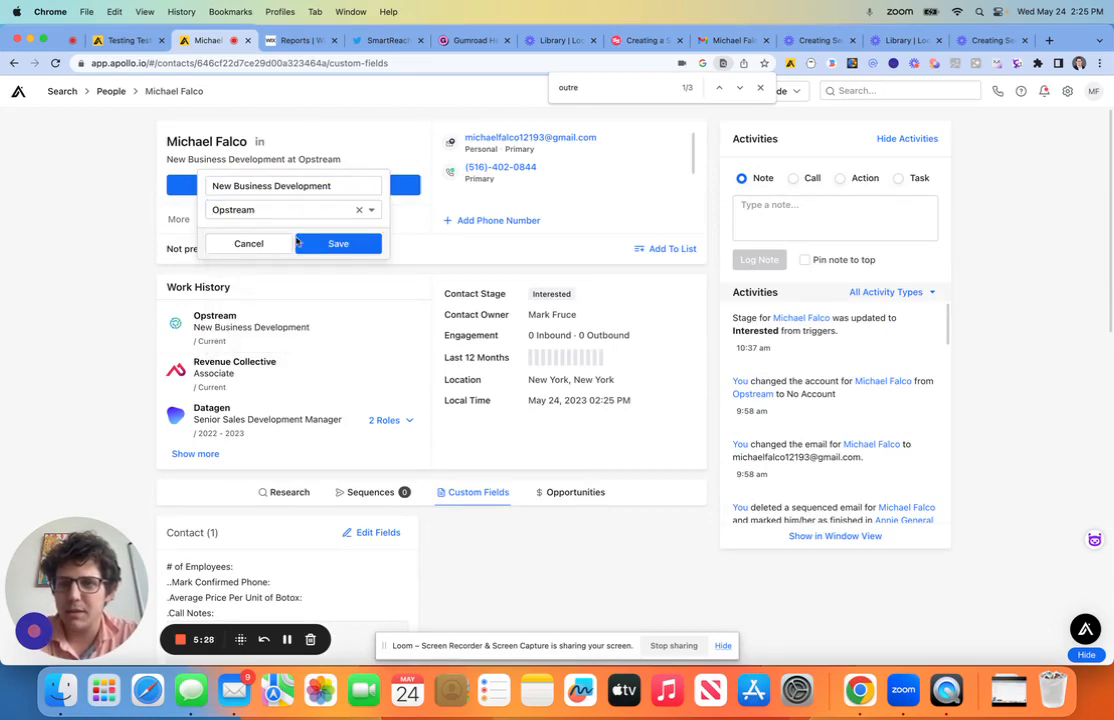
click(338, 244)
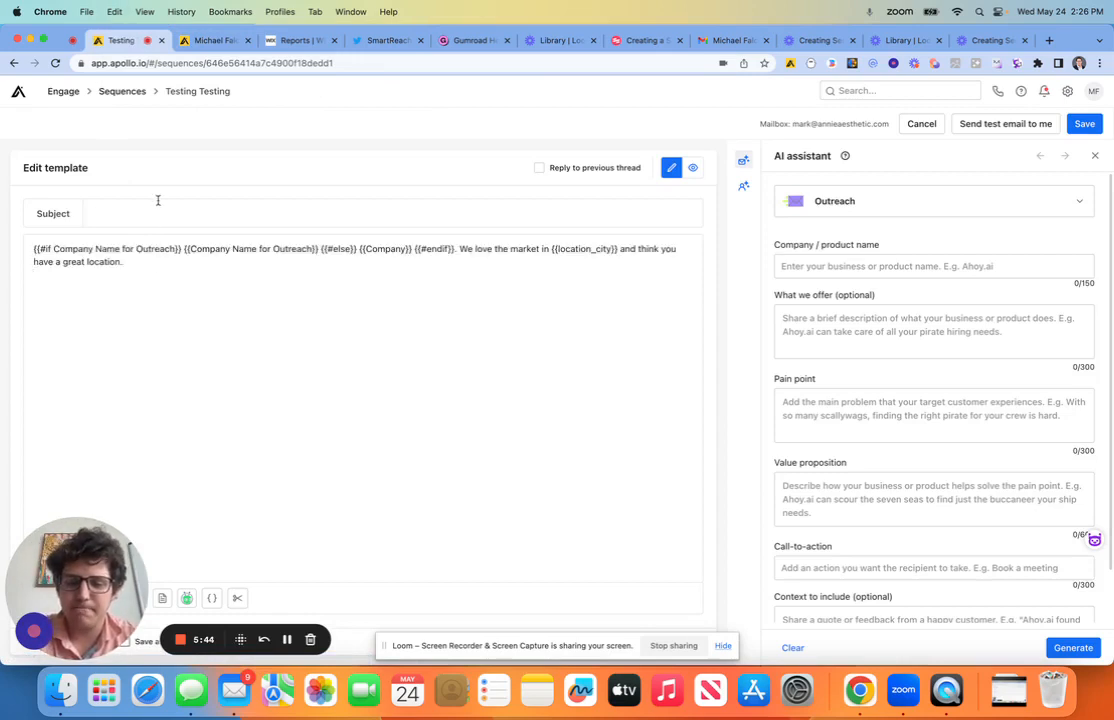
- Set the subject to 'Looking for Smoother Outbound Processes?' and inspect the body's merge fields
text(Looking for Smoother Outbound)
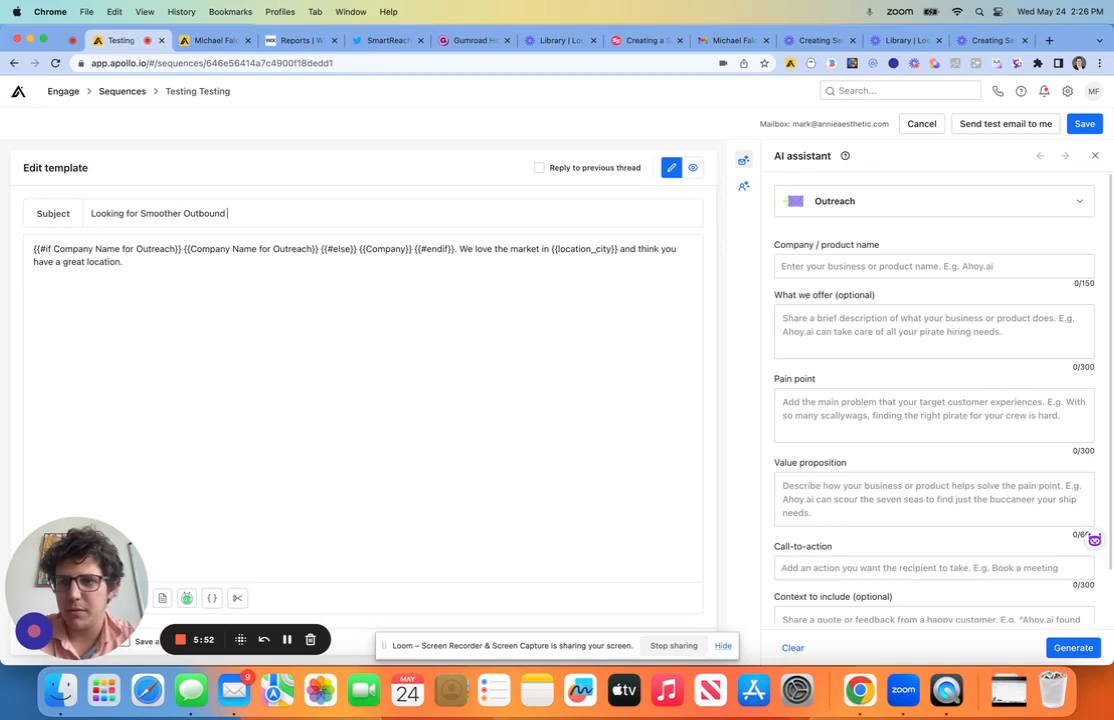
text(Processes"?)
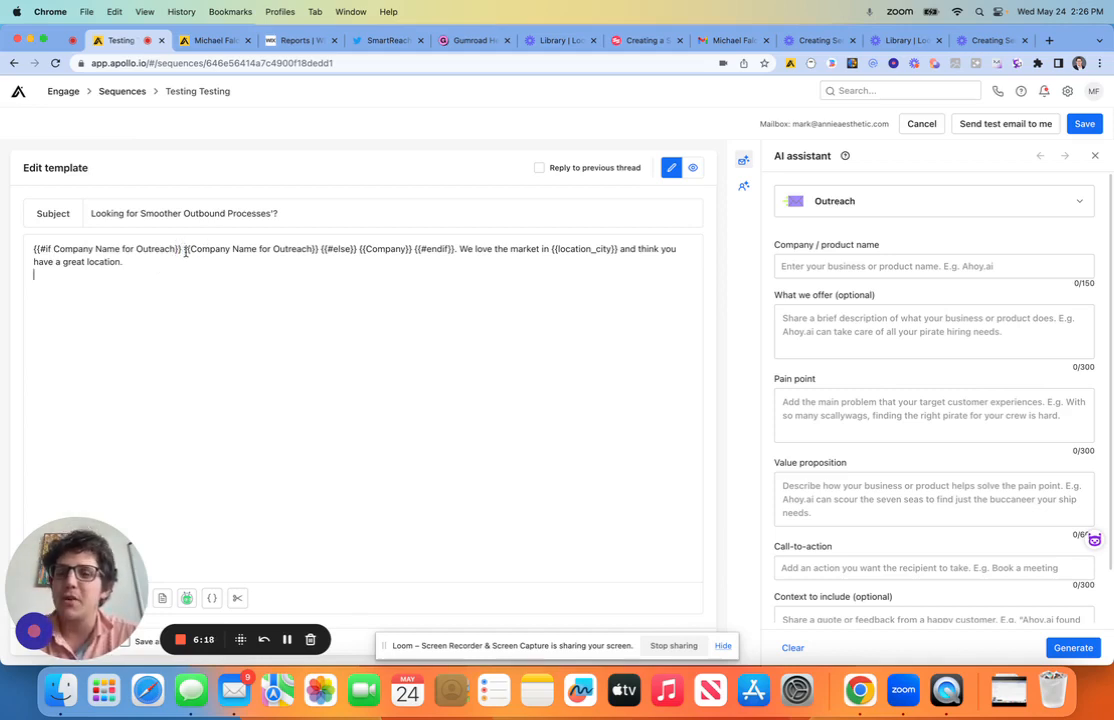
double_click(250, 248)
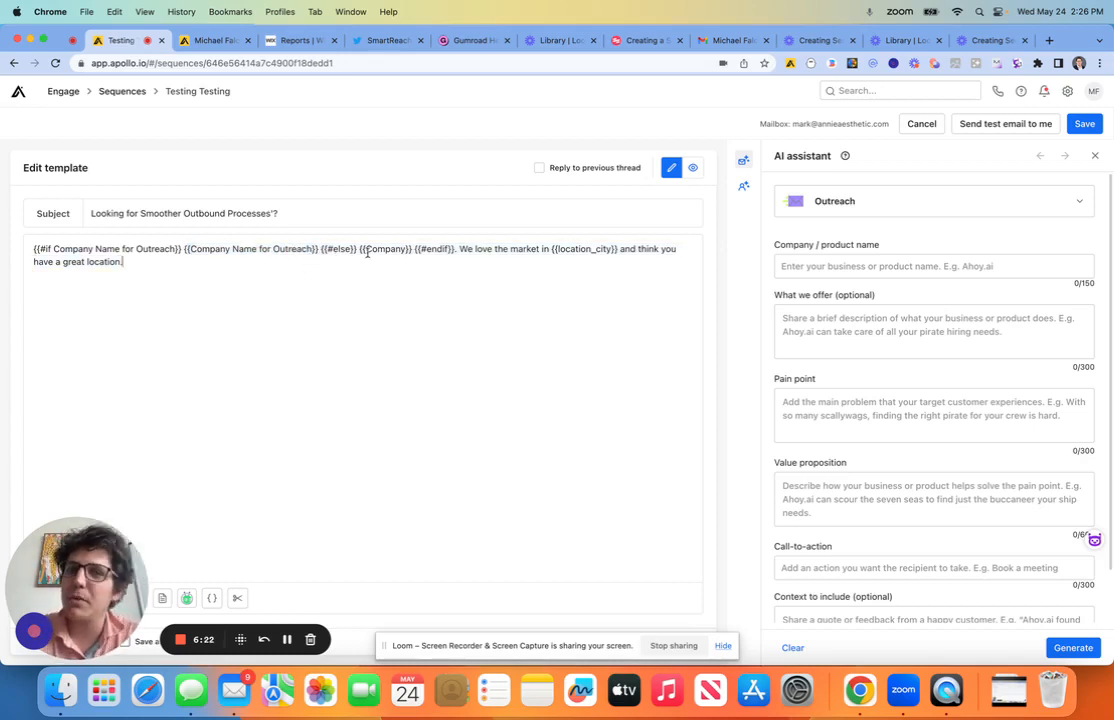
double_click(384, 248)
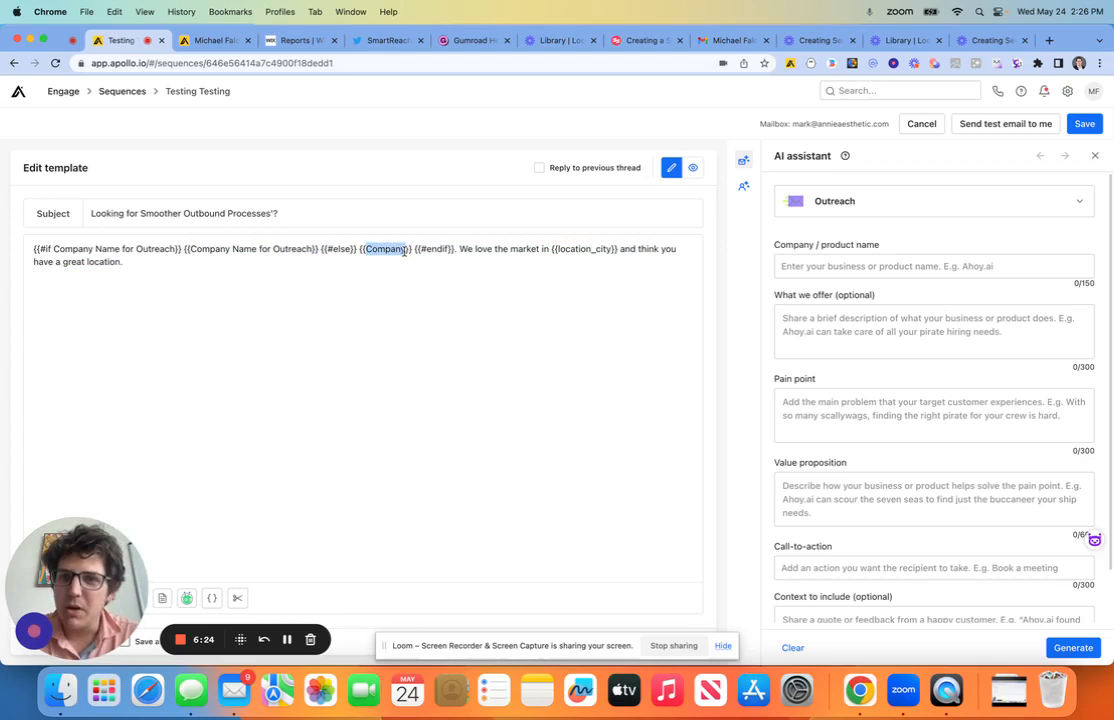
mouse_move(396, 264)
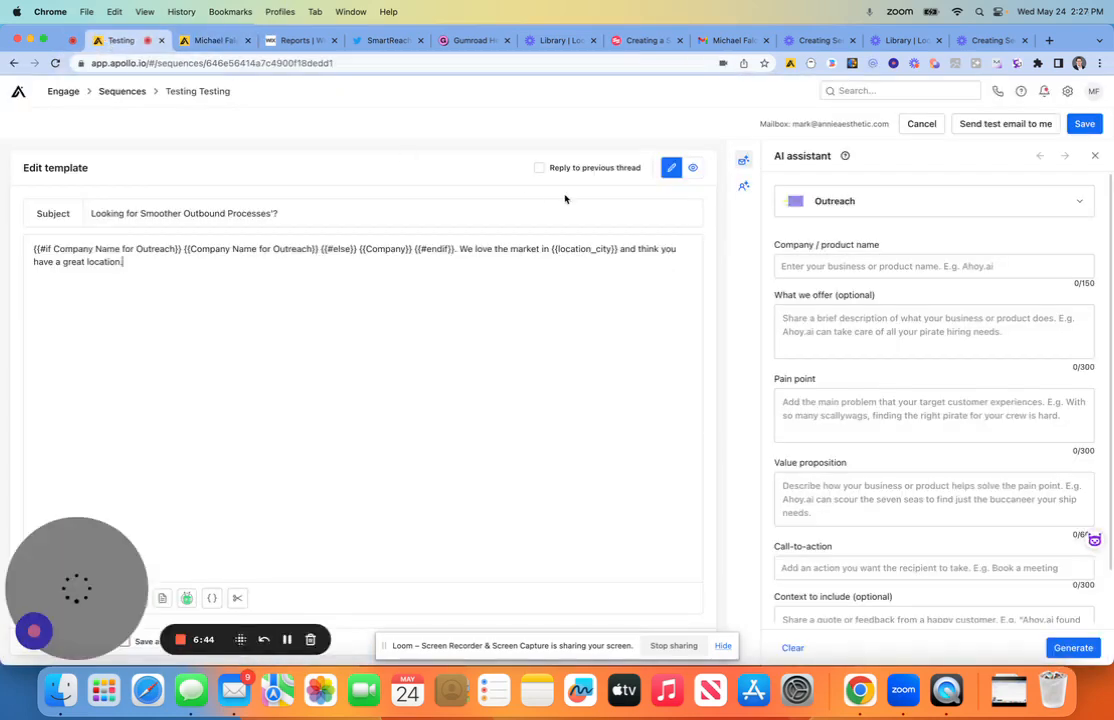
click(692, 168)
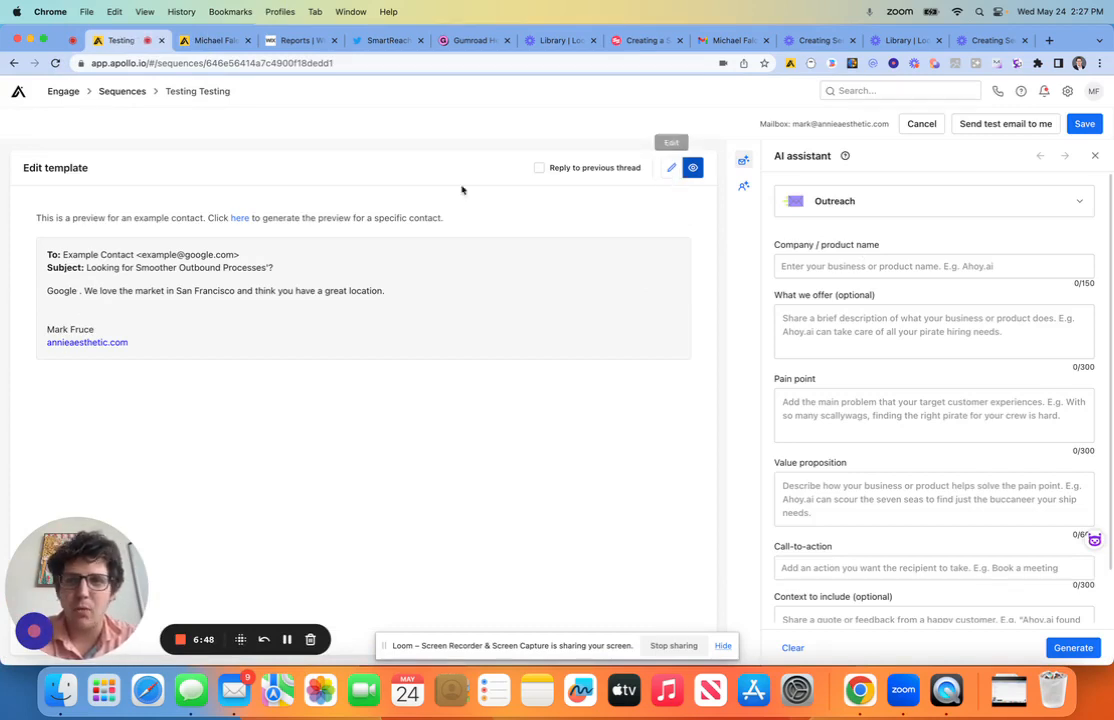
click(240, 218)
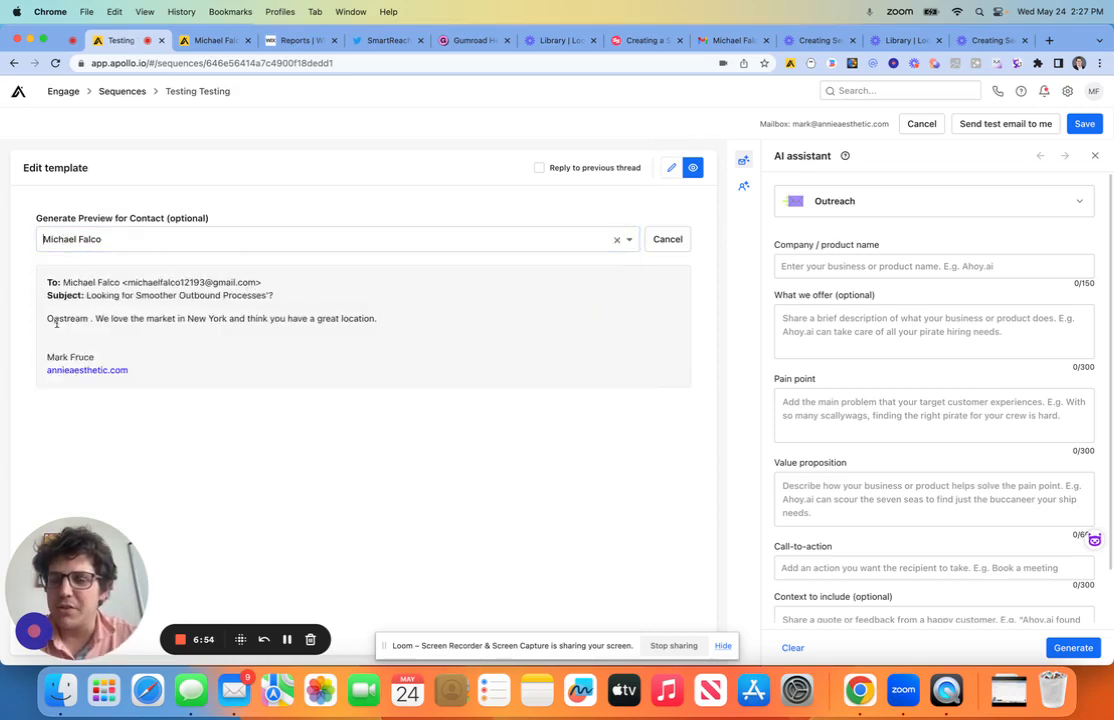
double_click(64, 320)
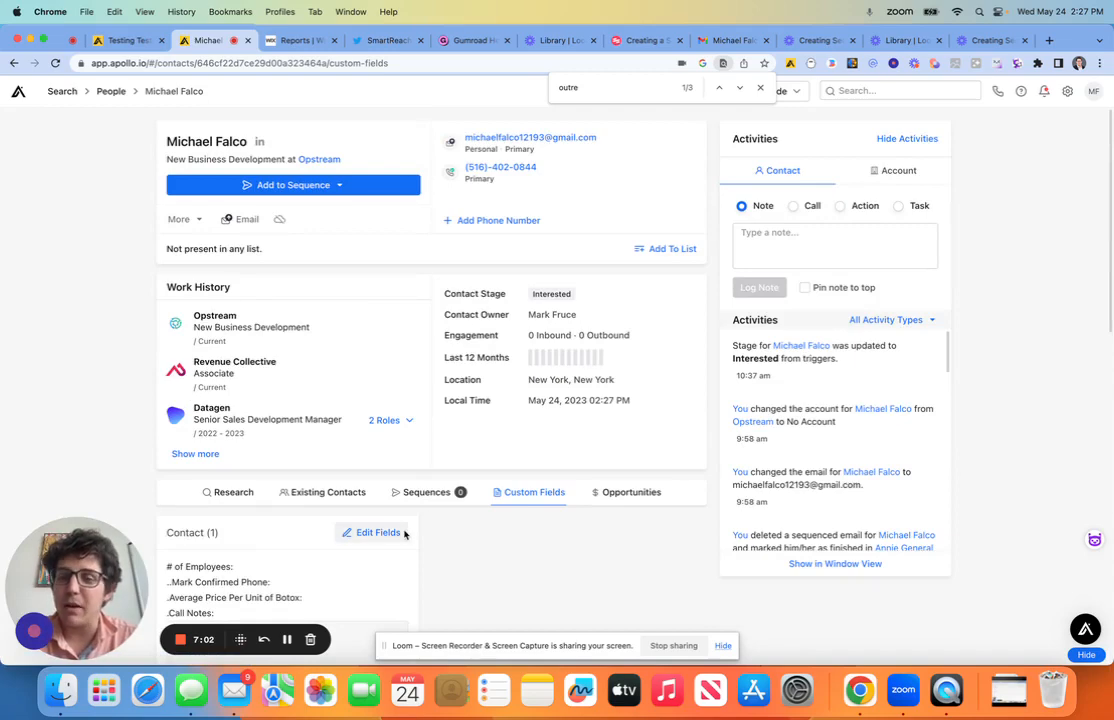
scroll(down, 3)
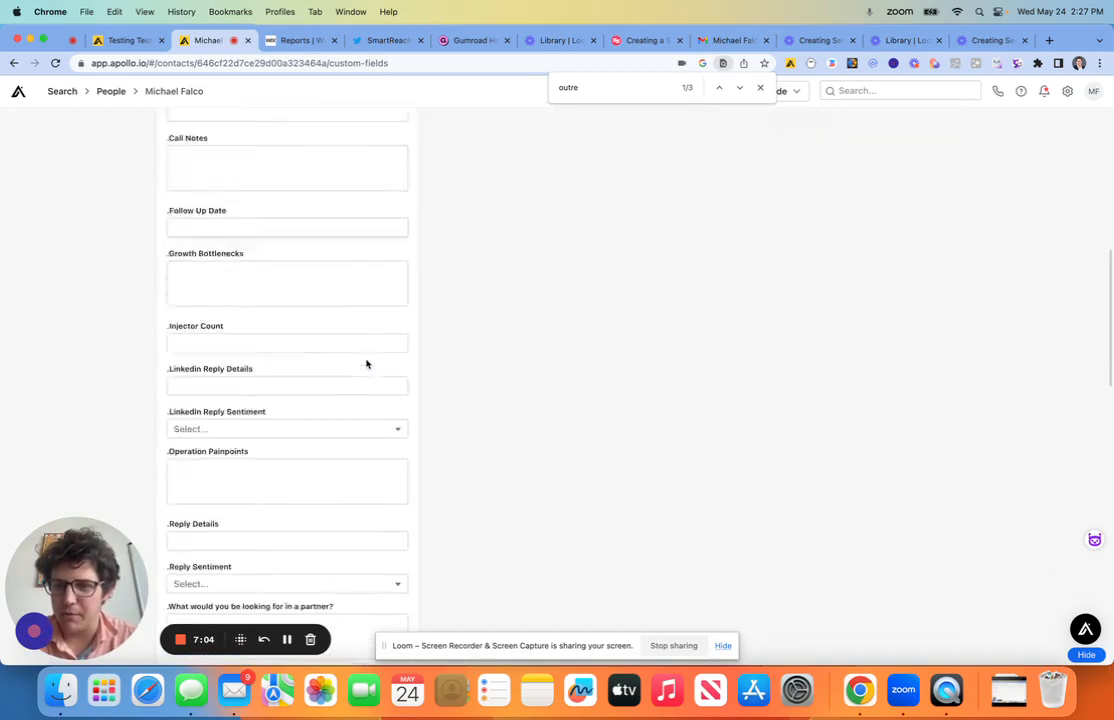
scroll(down, 3)
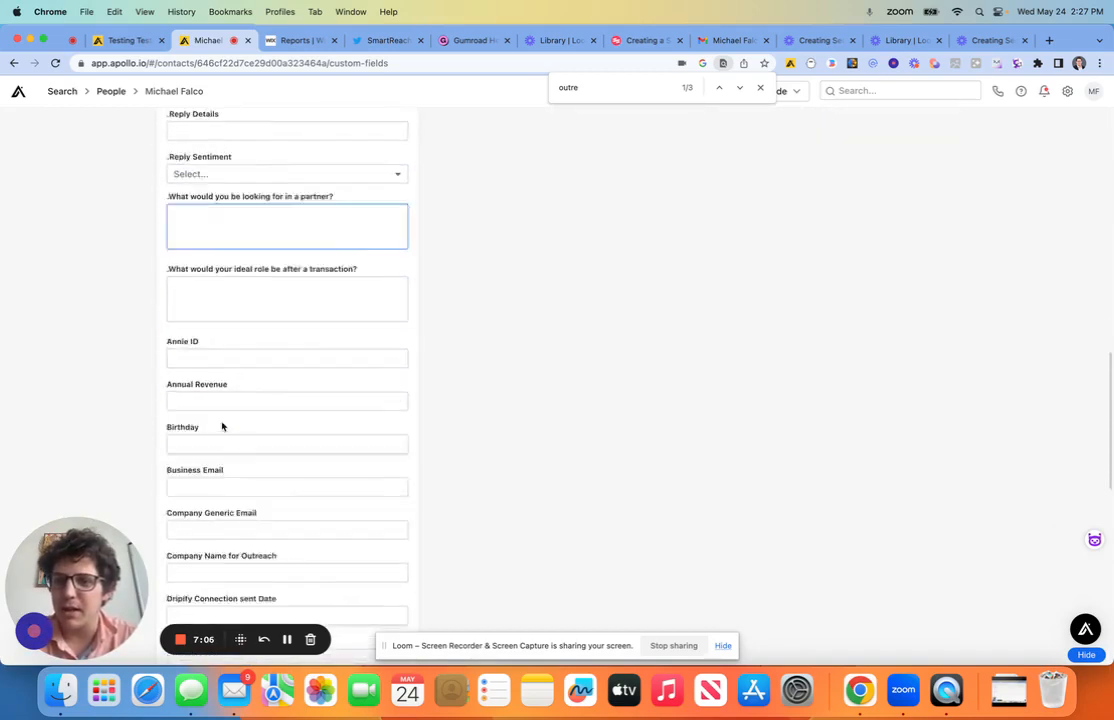
scroll(down, 3)
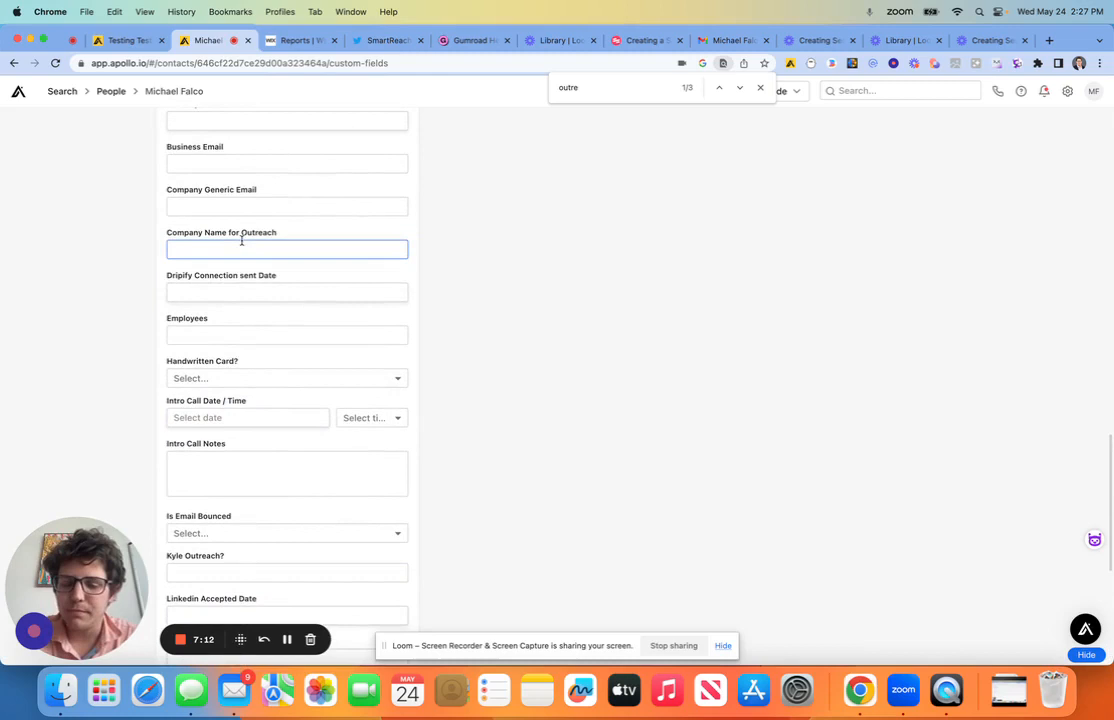
text(Mike Fal)
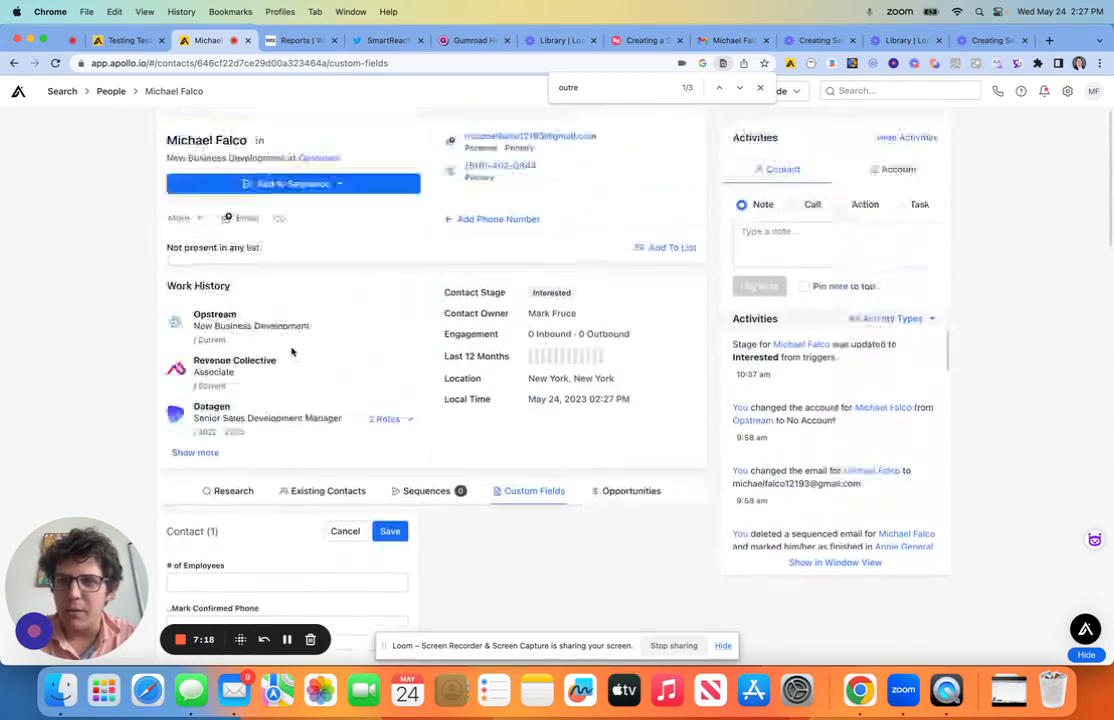
click(388, 532)
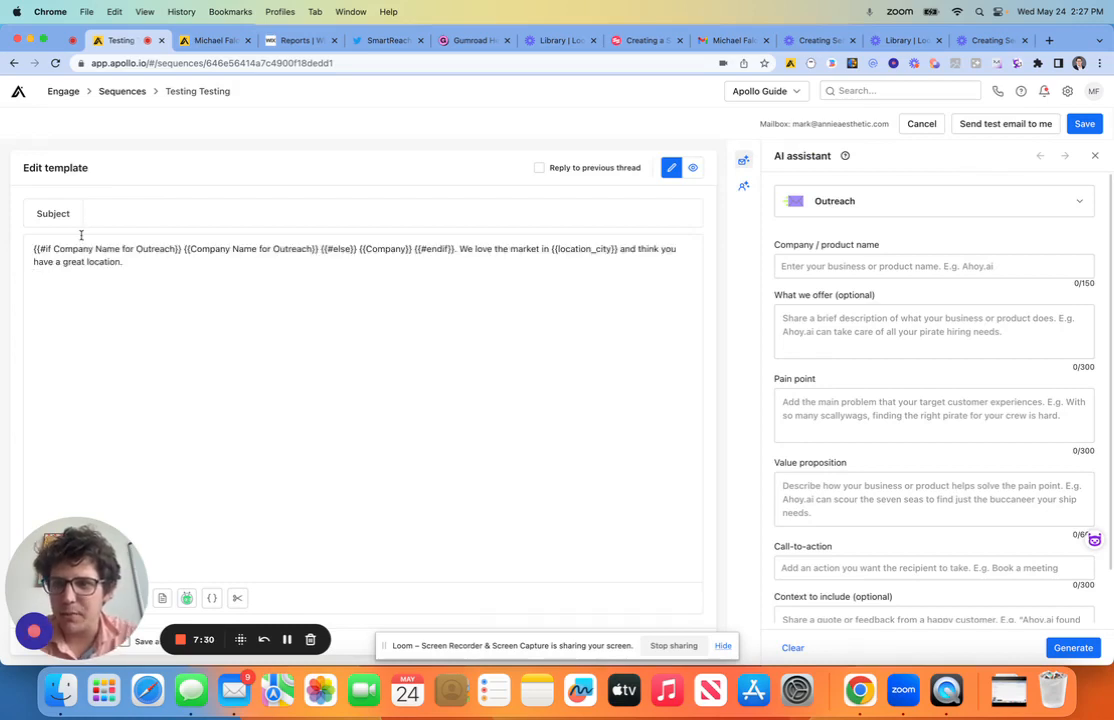
- Enter 'Testing' as the subject of the sequence email template
text(T)
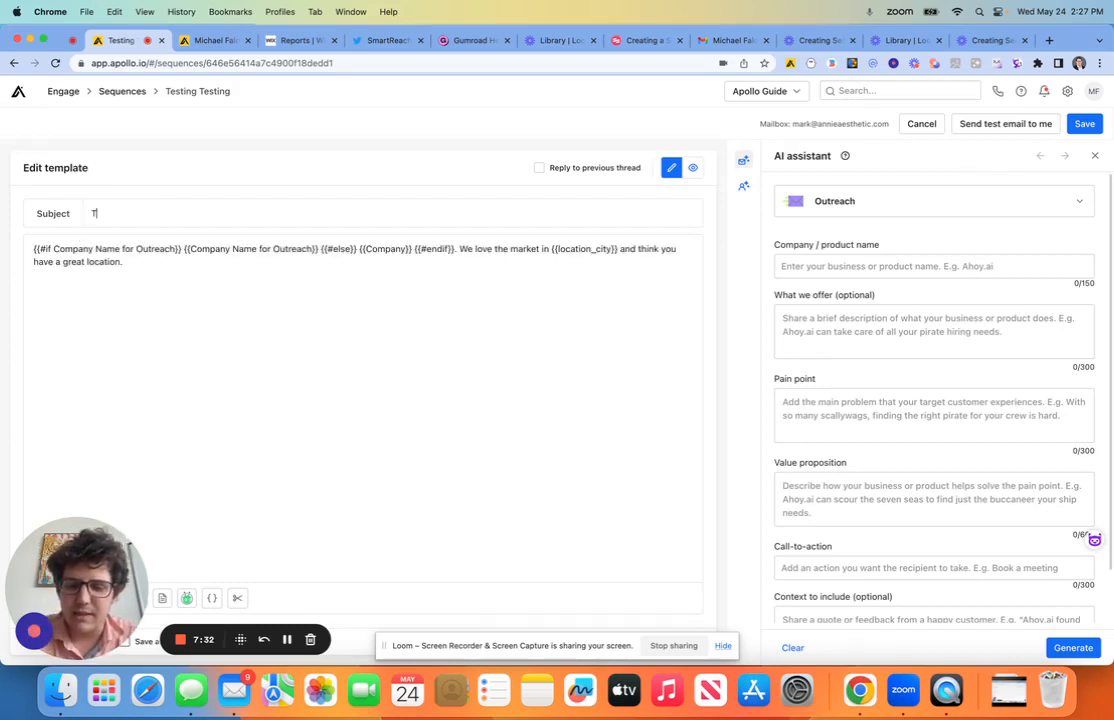
text(esting)
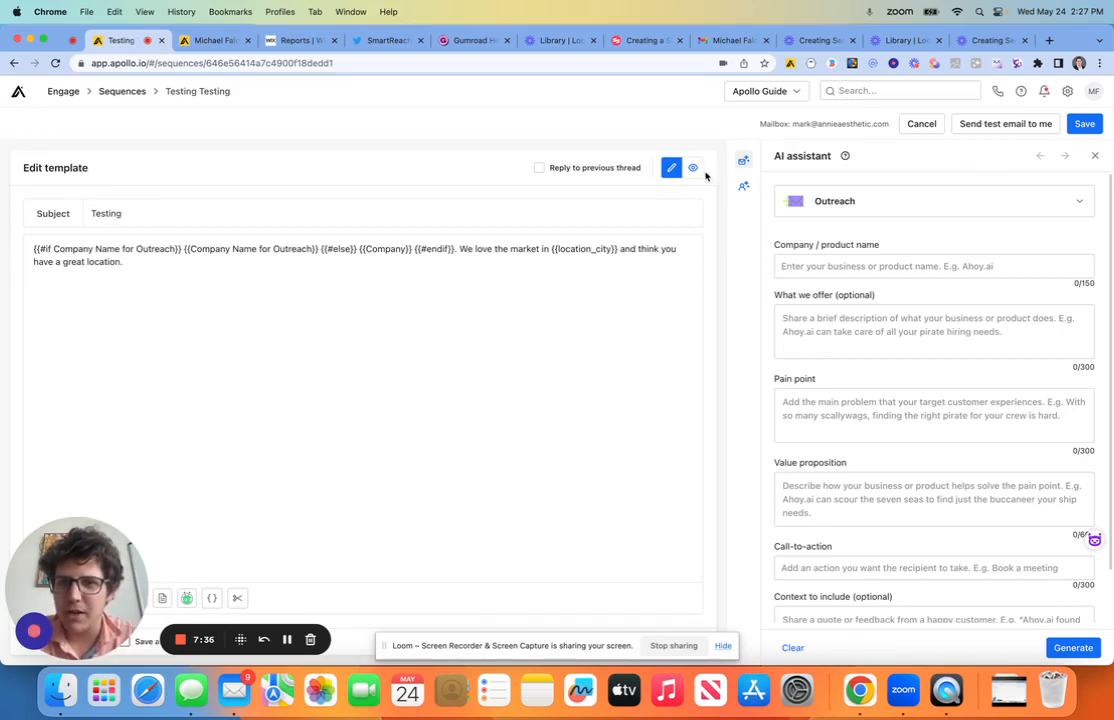
click(692, 168)
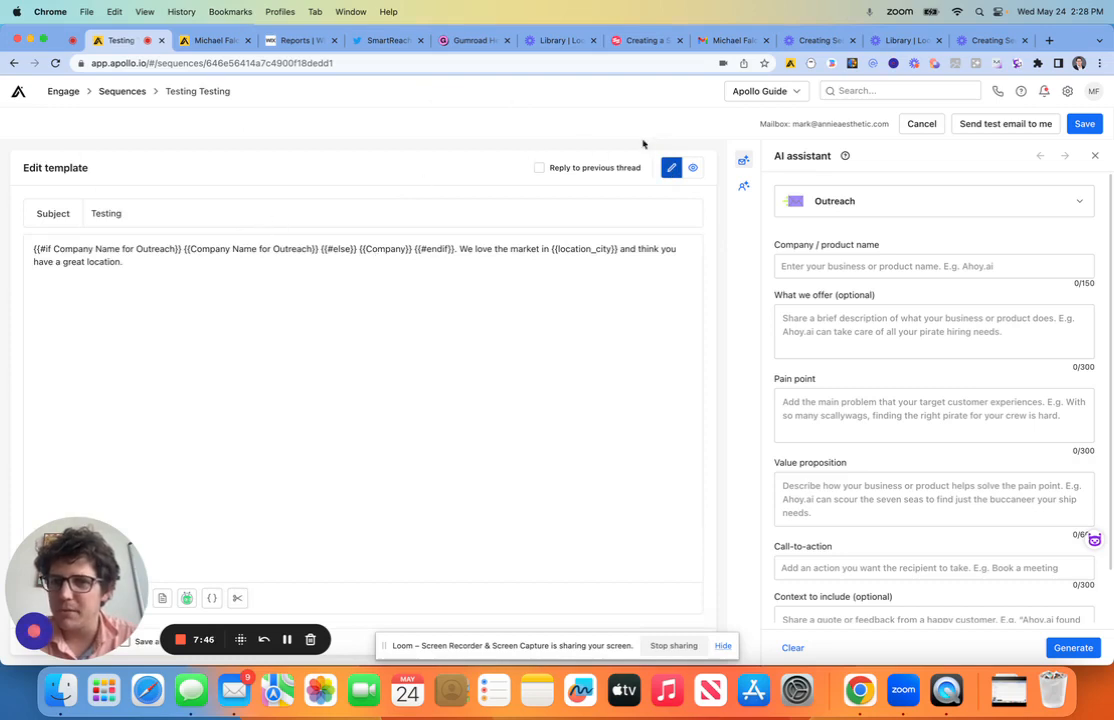
click(692, 168)
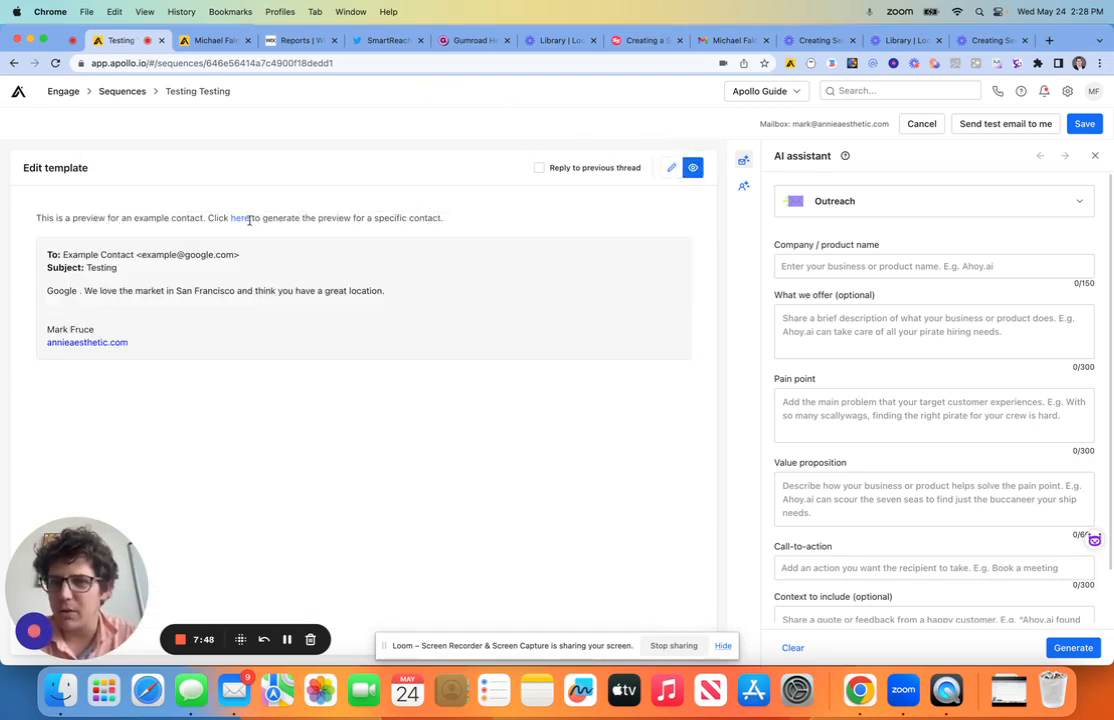
click(238, 216)
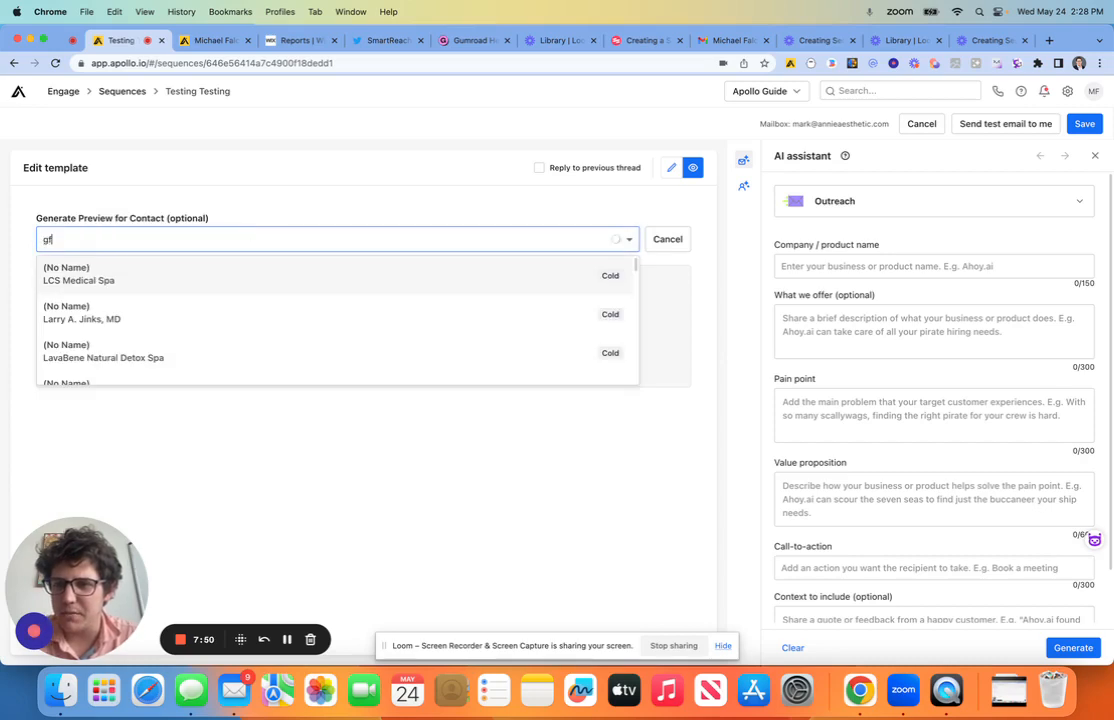
text(face)
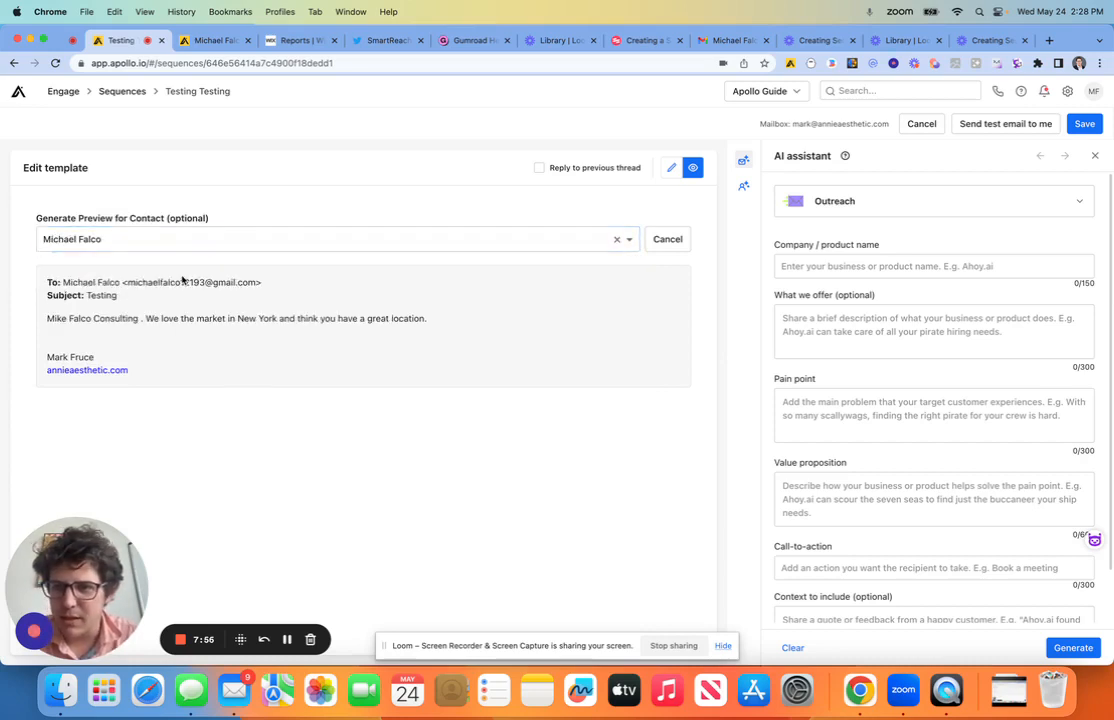
double_click(84, 320)
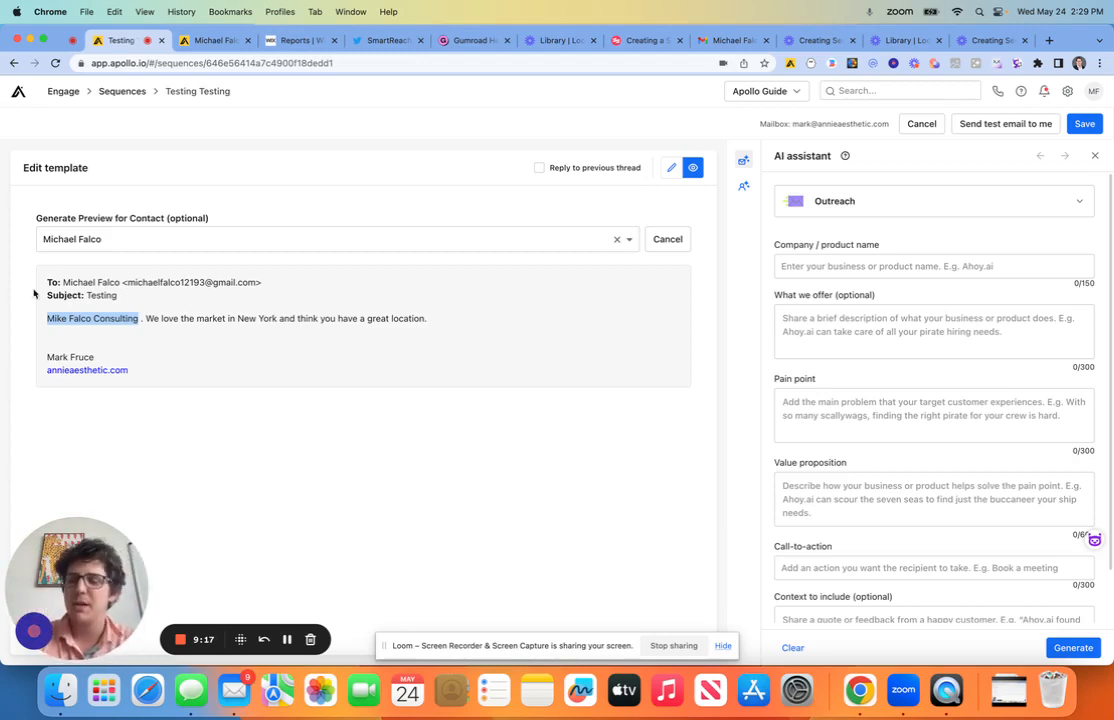
mouse_move(164, 412)
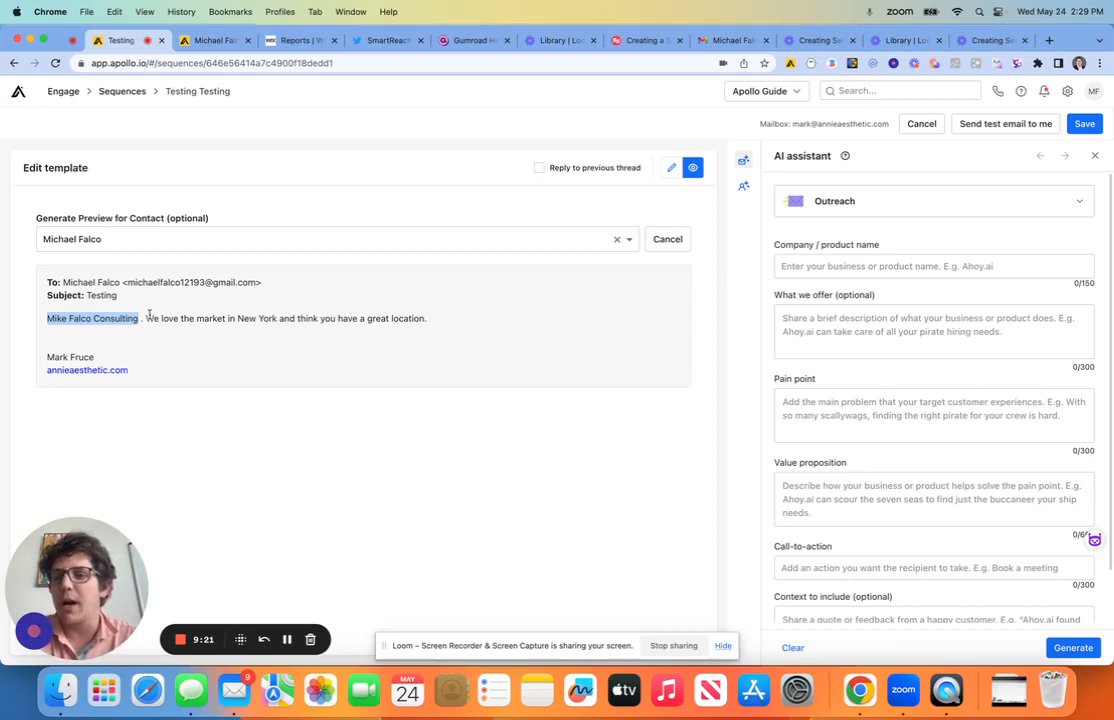
mouse_move(176, 460)
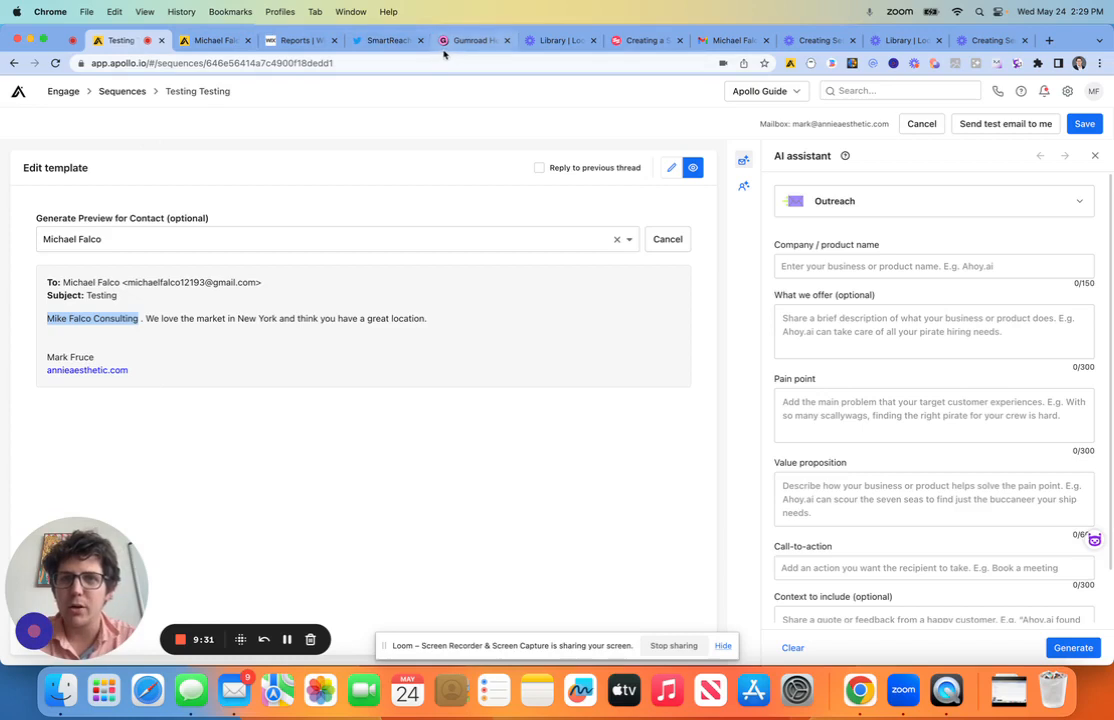
mouse_move(240, 506)
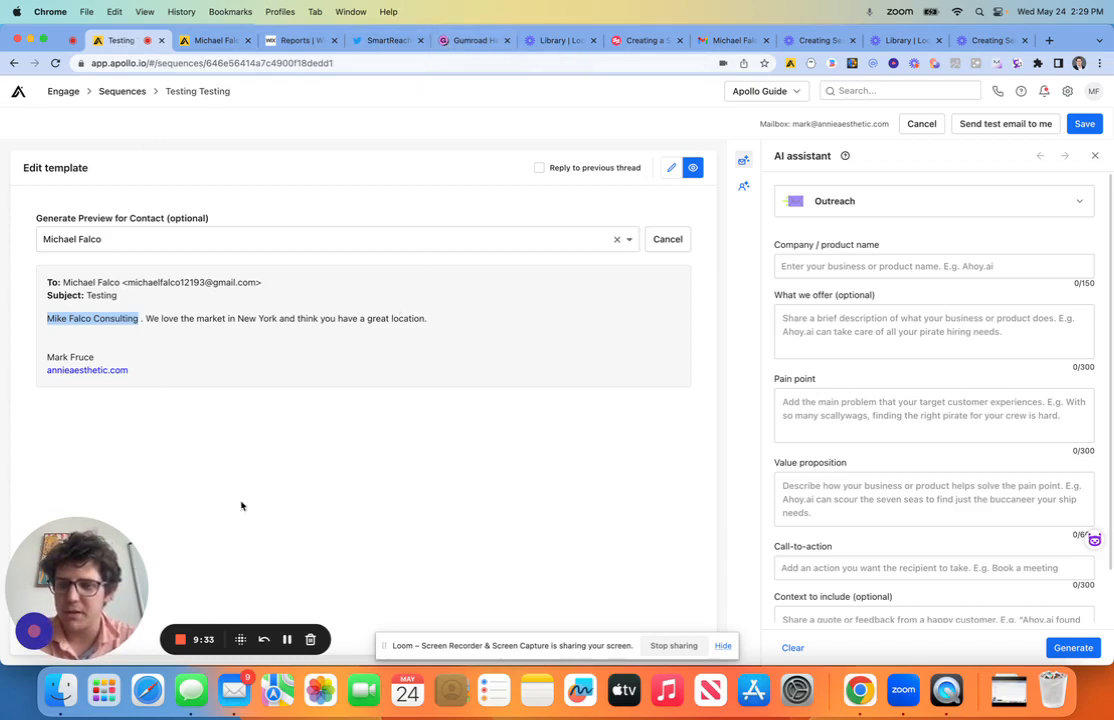
mouse_move(180, 640)
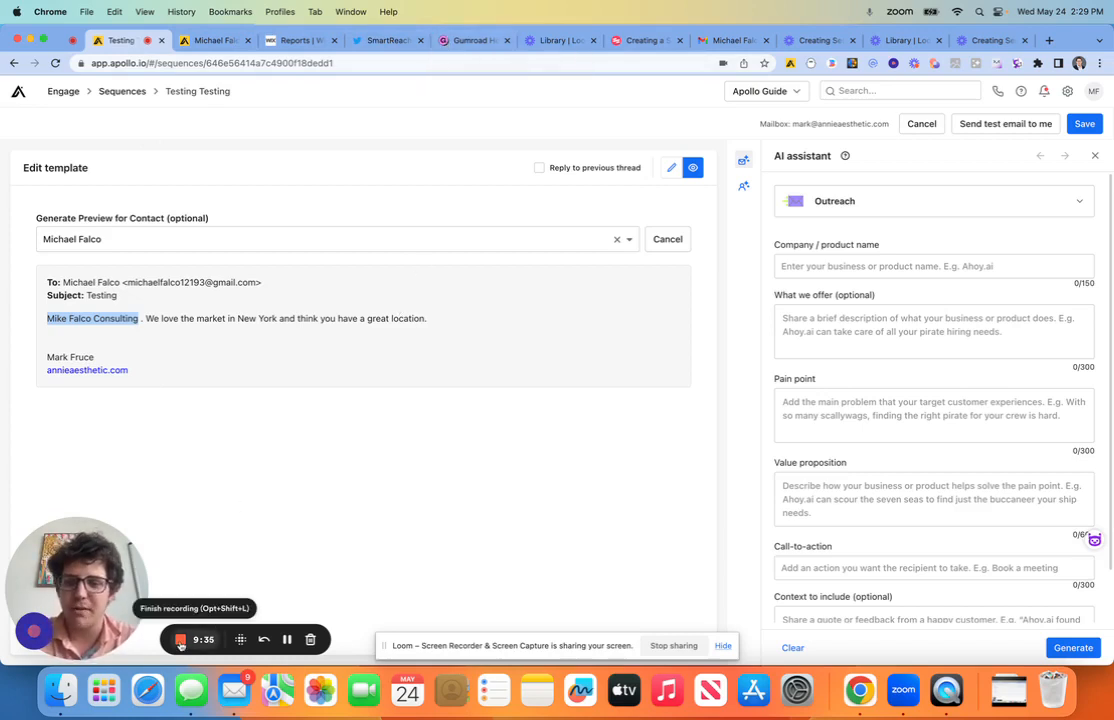